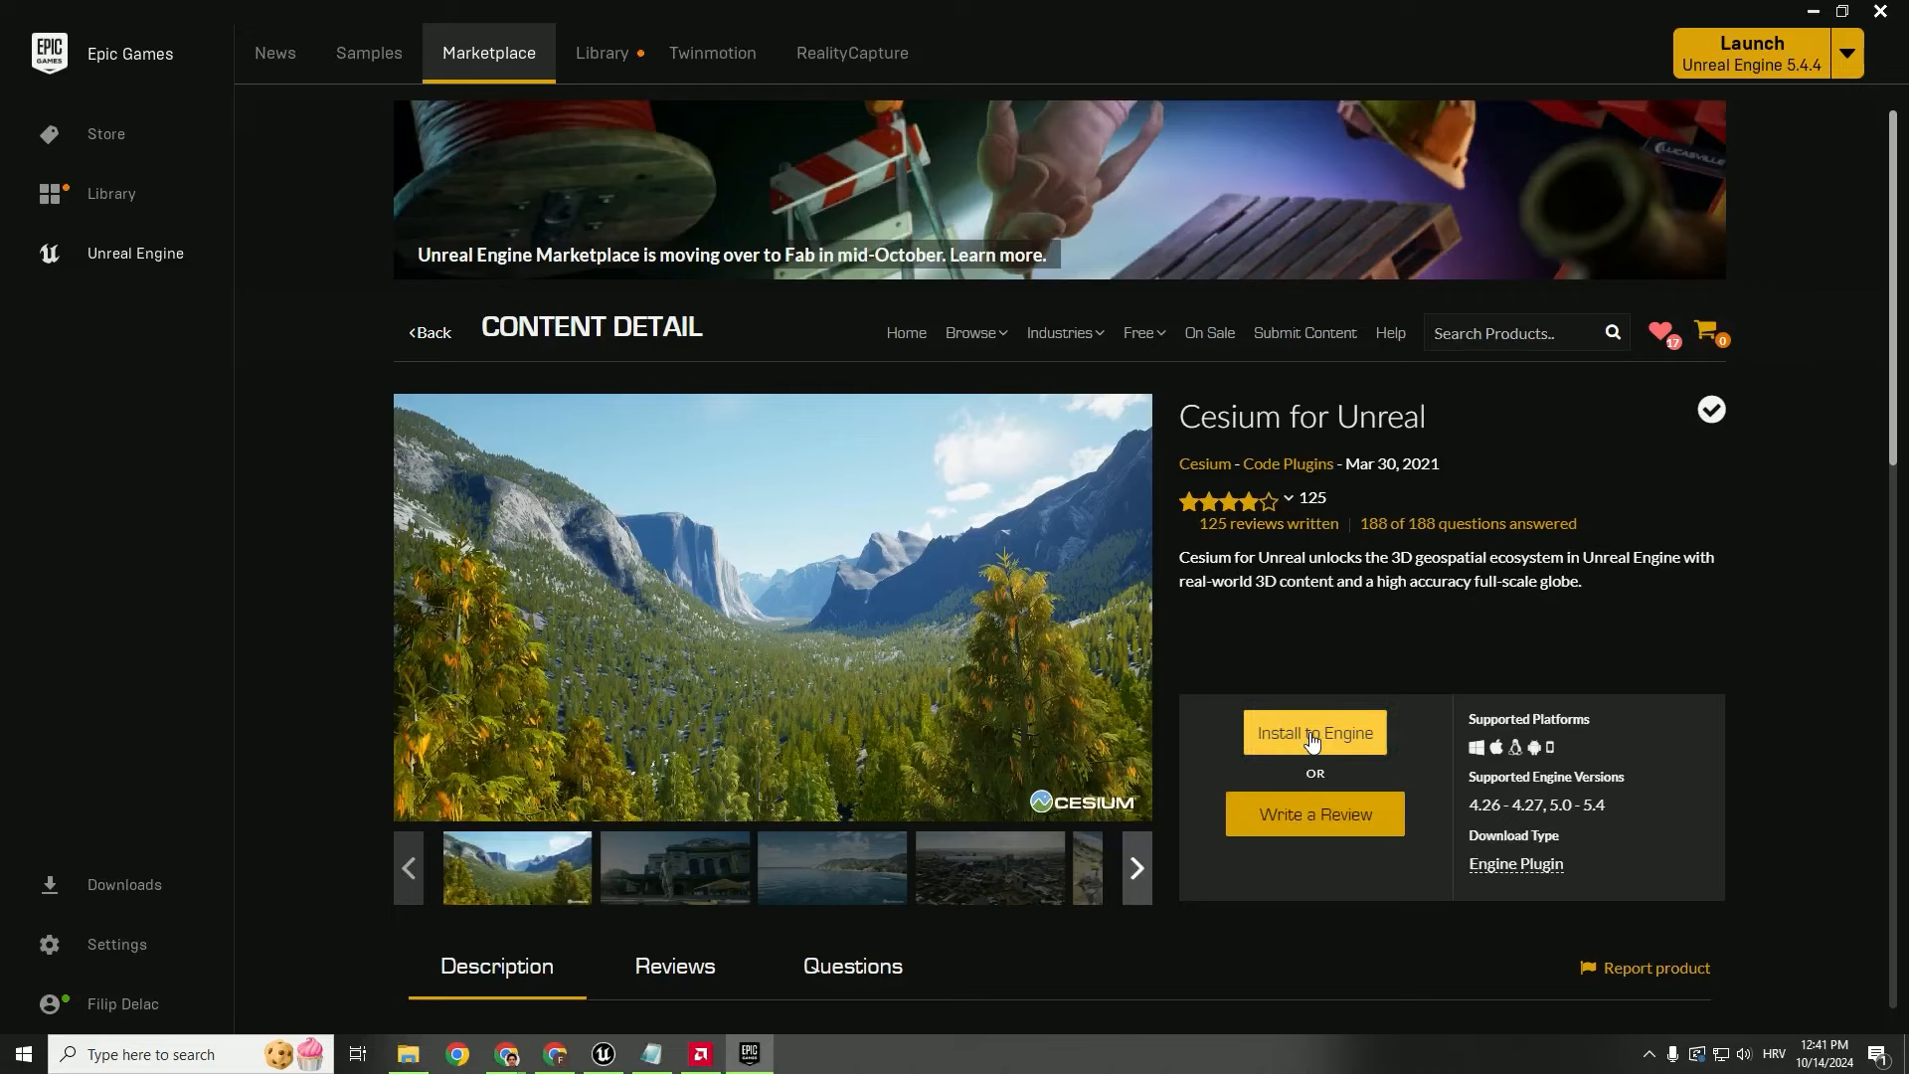
# - Try installing Cesium for Unreal to the engine, which is already installed to all compatible engines
pyautogui.click(1312, 732)
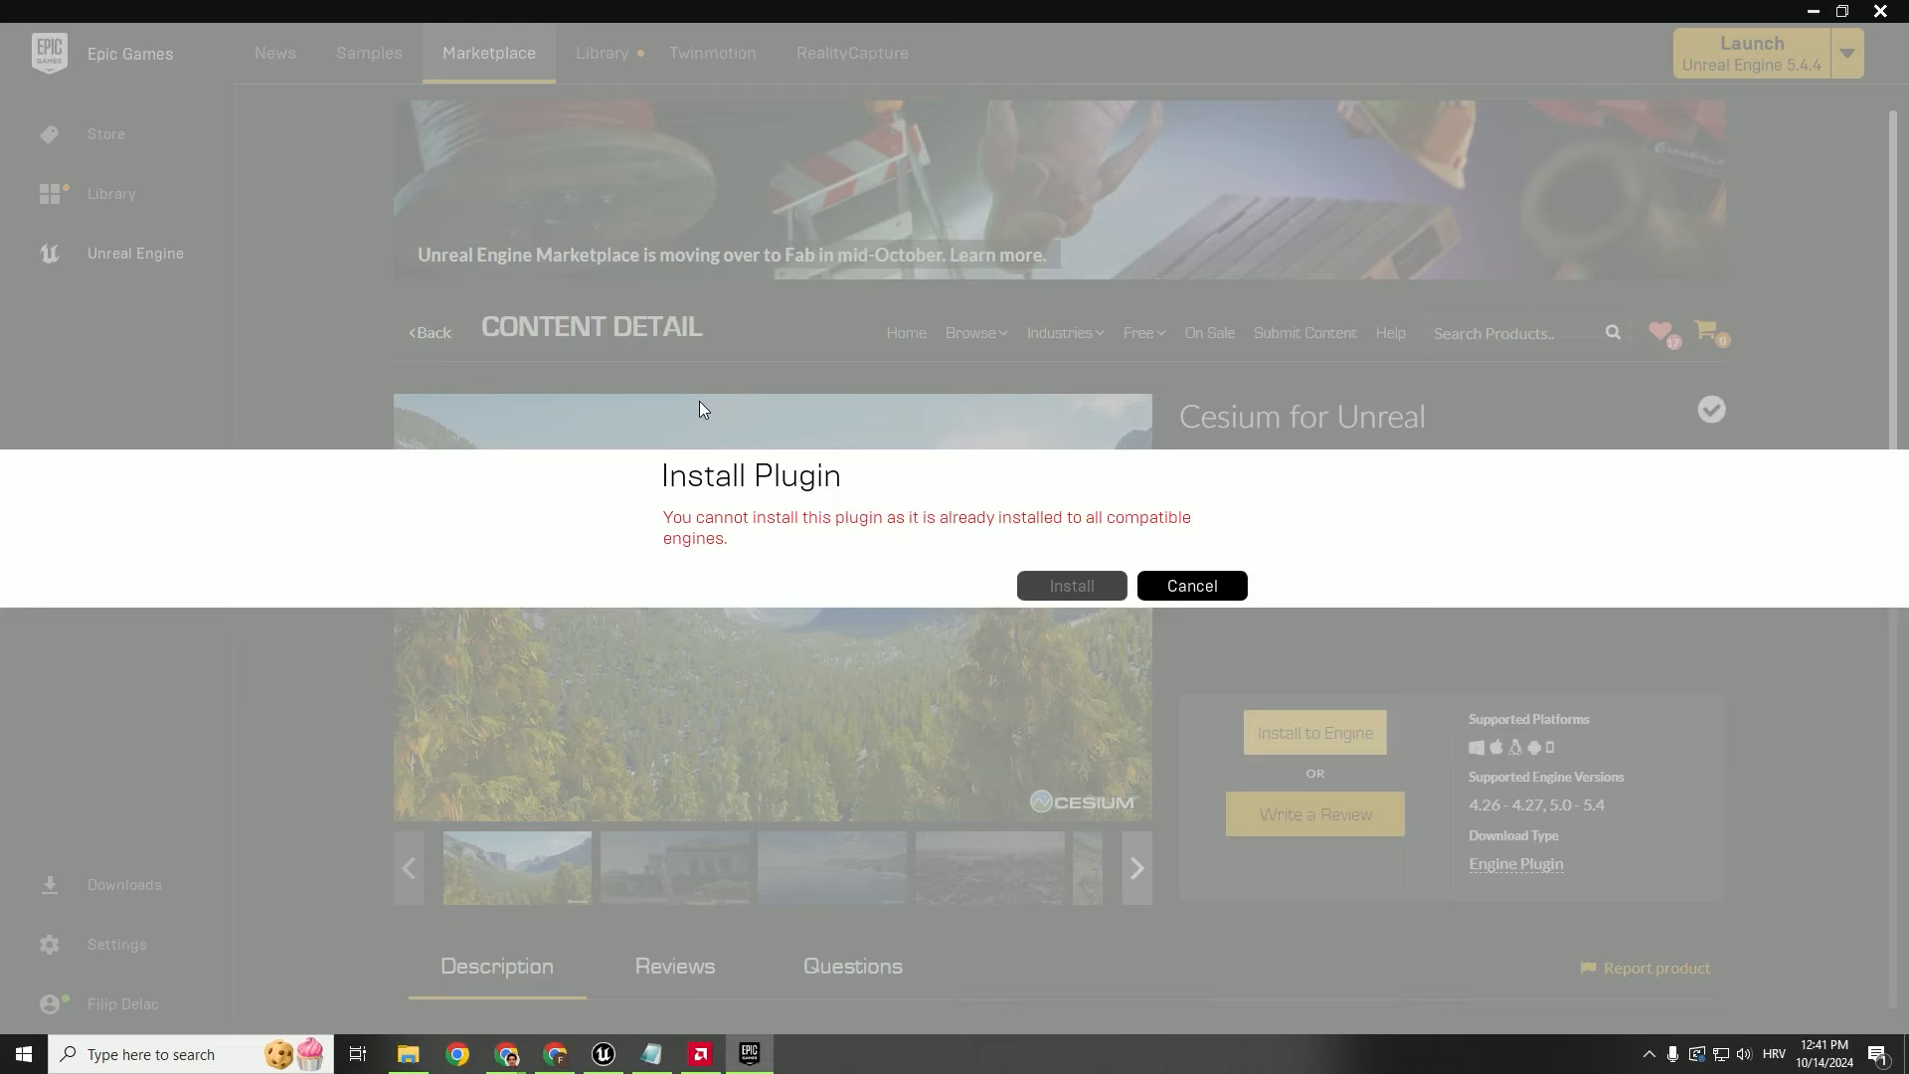
pyautogui.moveTo(910, 504)
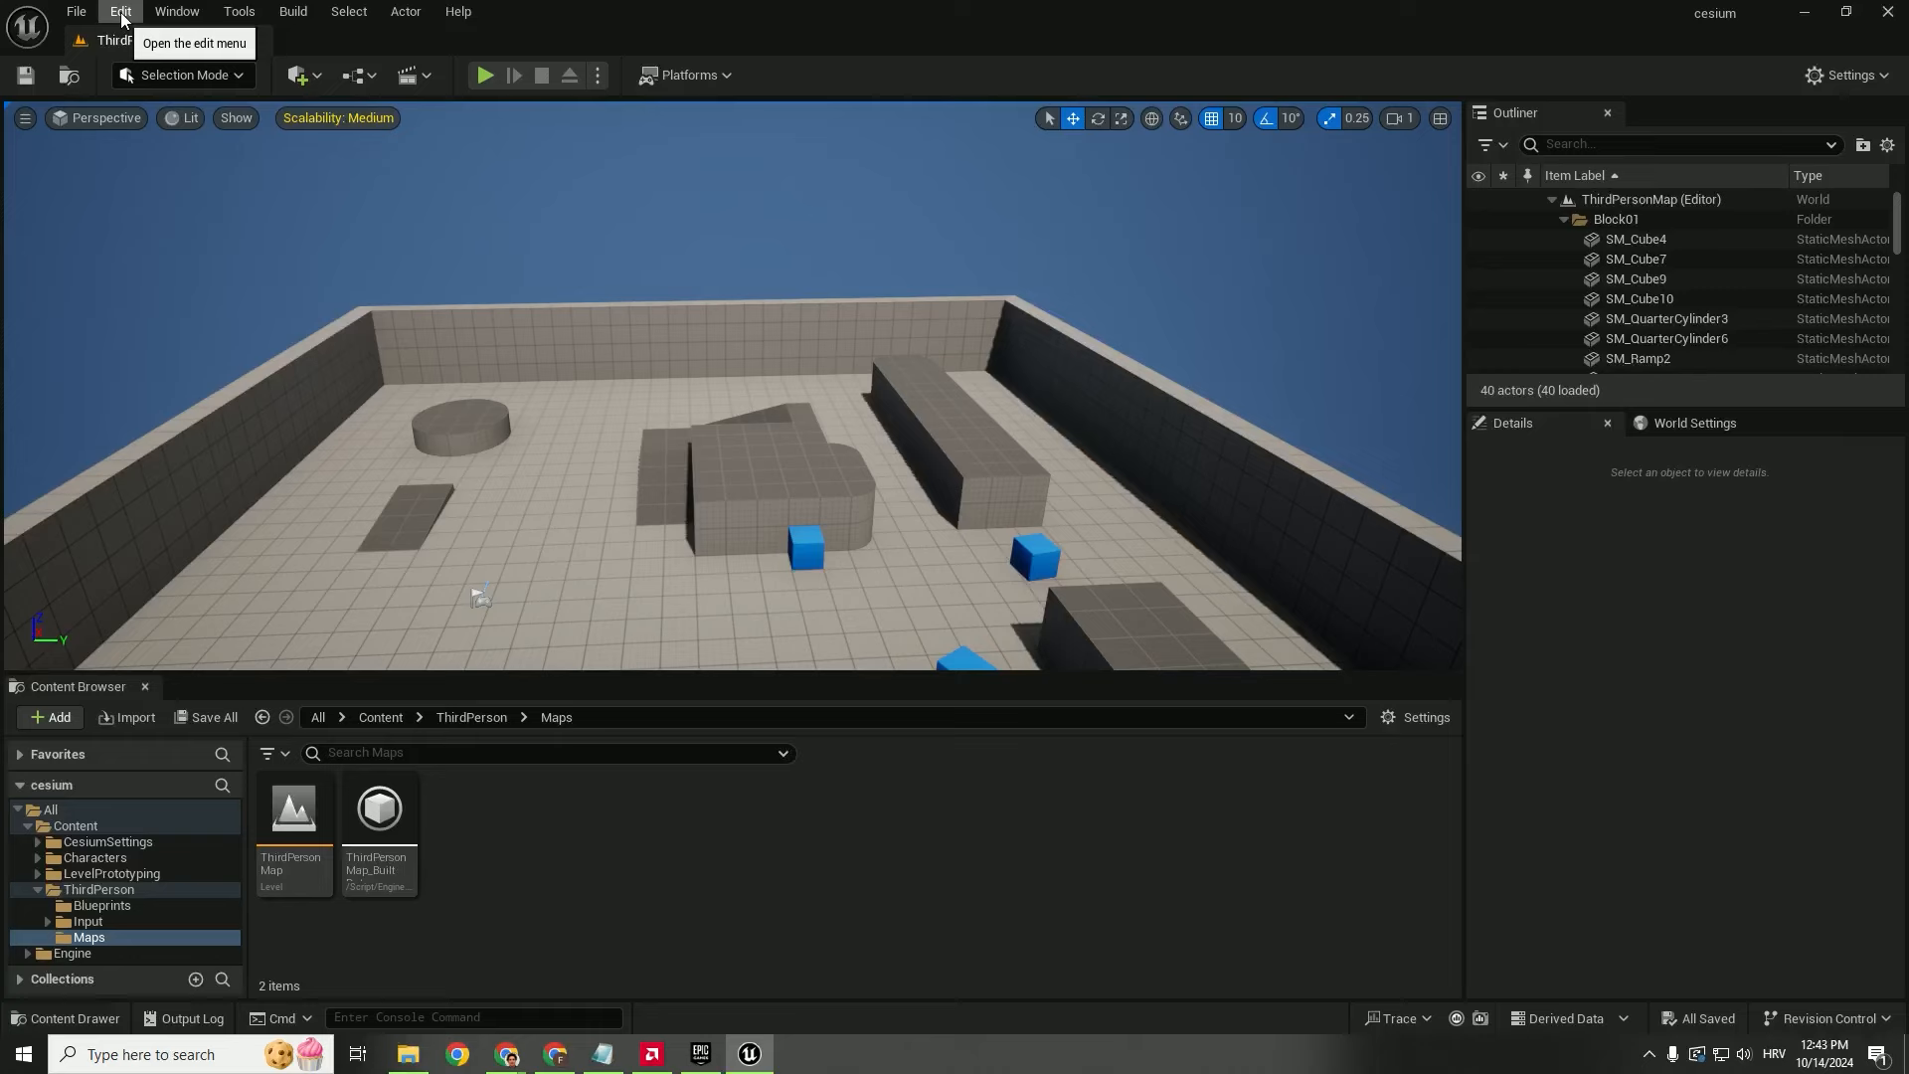
# - Find Cesium for Unreal in the Plugins browser by searching 'ces' and enable it
pyautogui.click(118, 11)
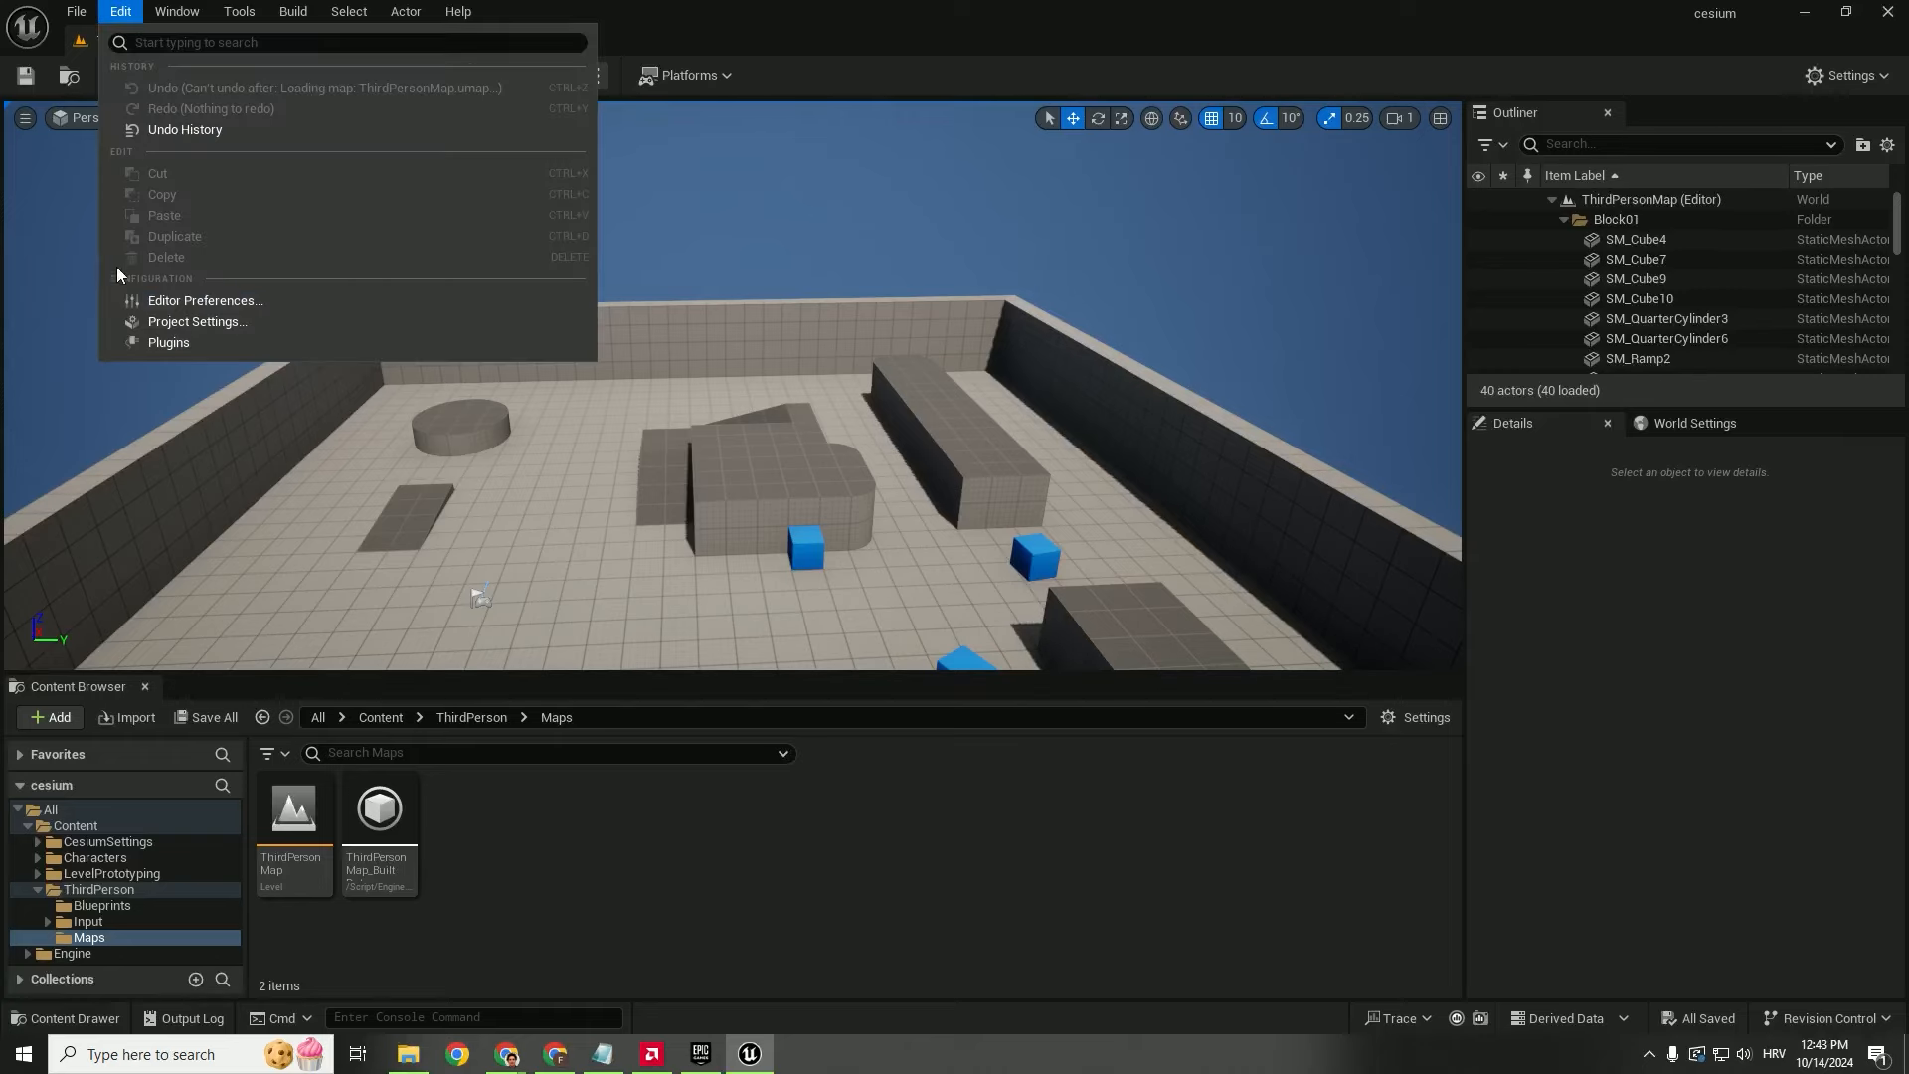
pyautogui.click(168, 342)
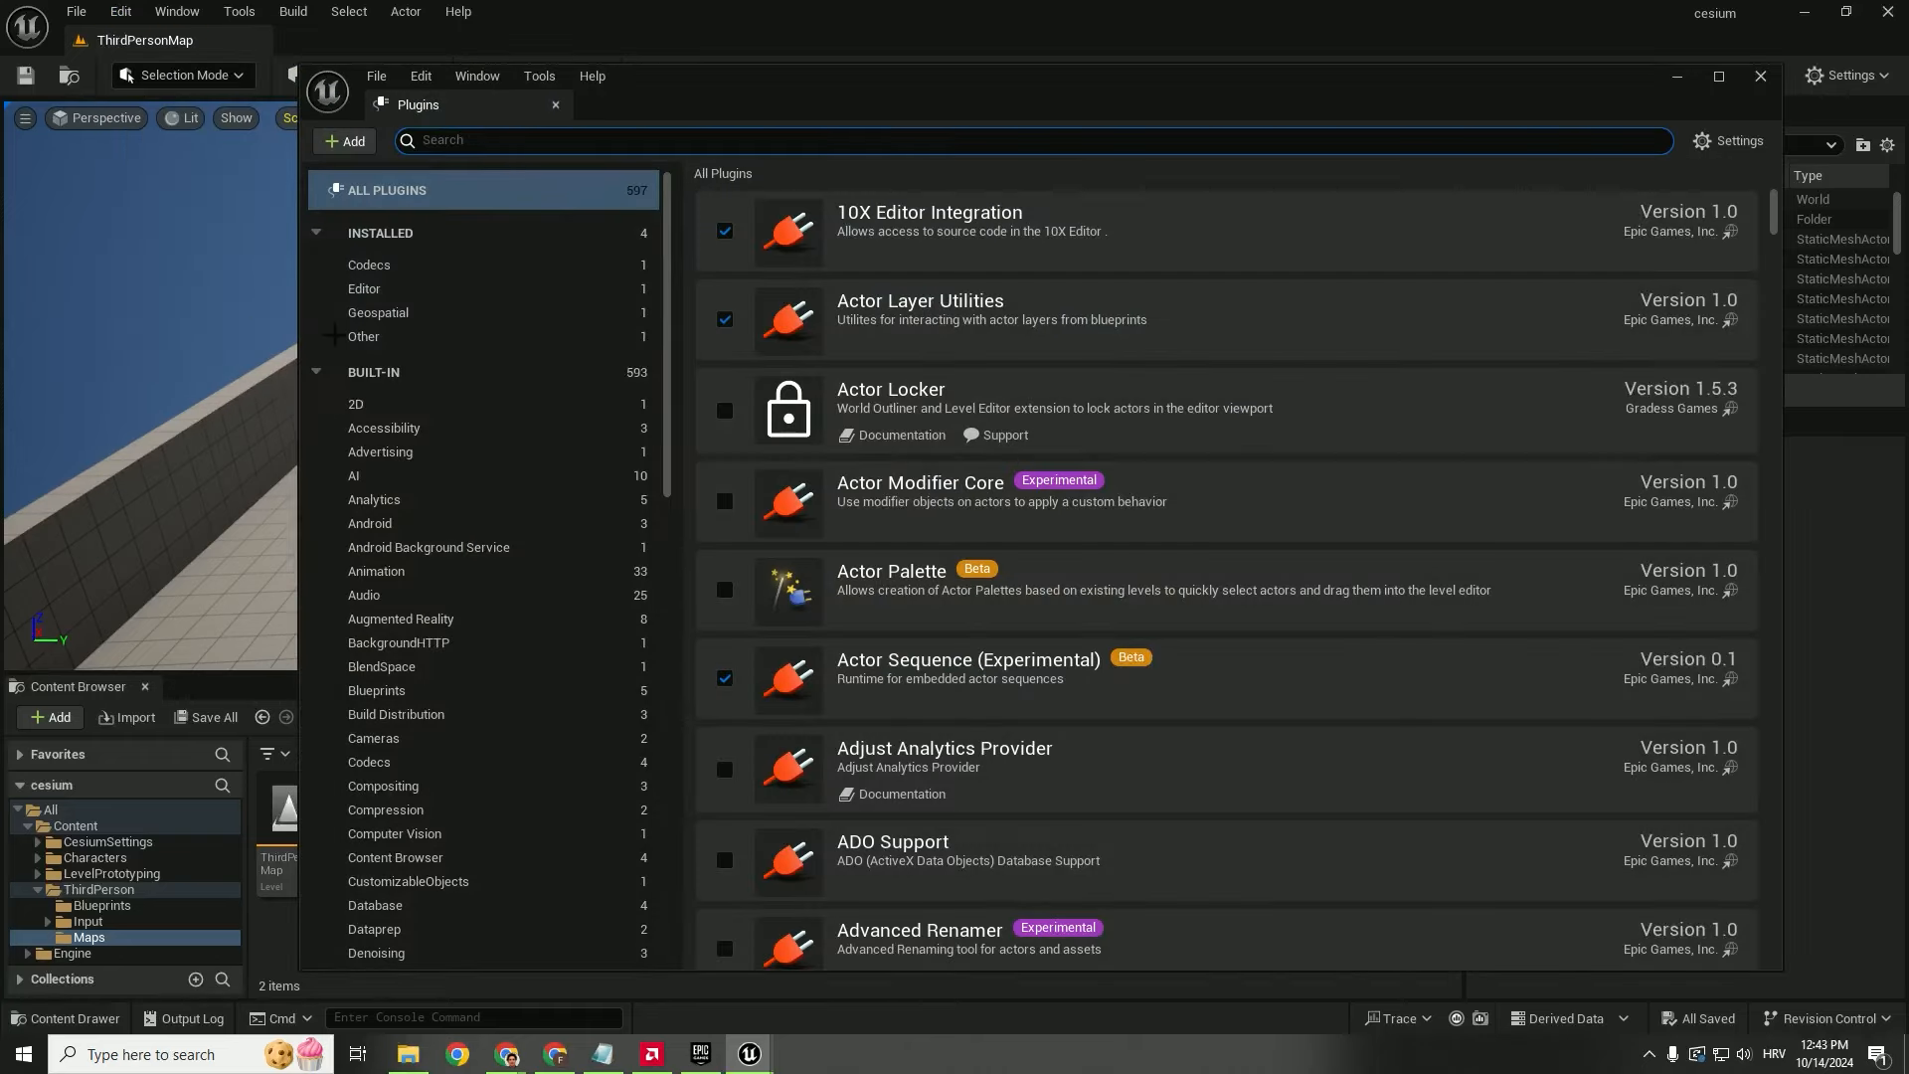
pyautogui.write('cesium')
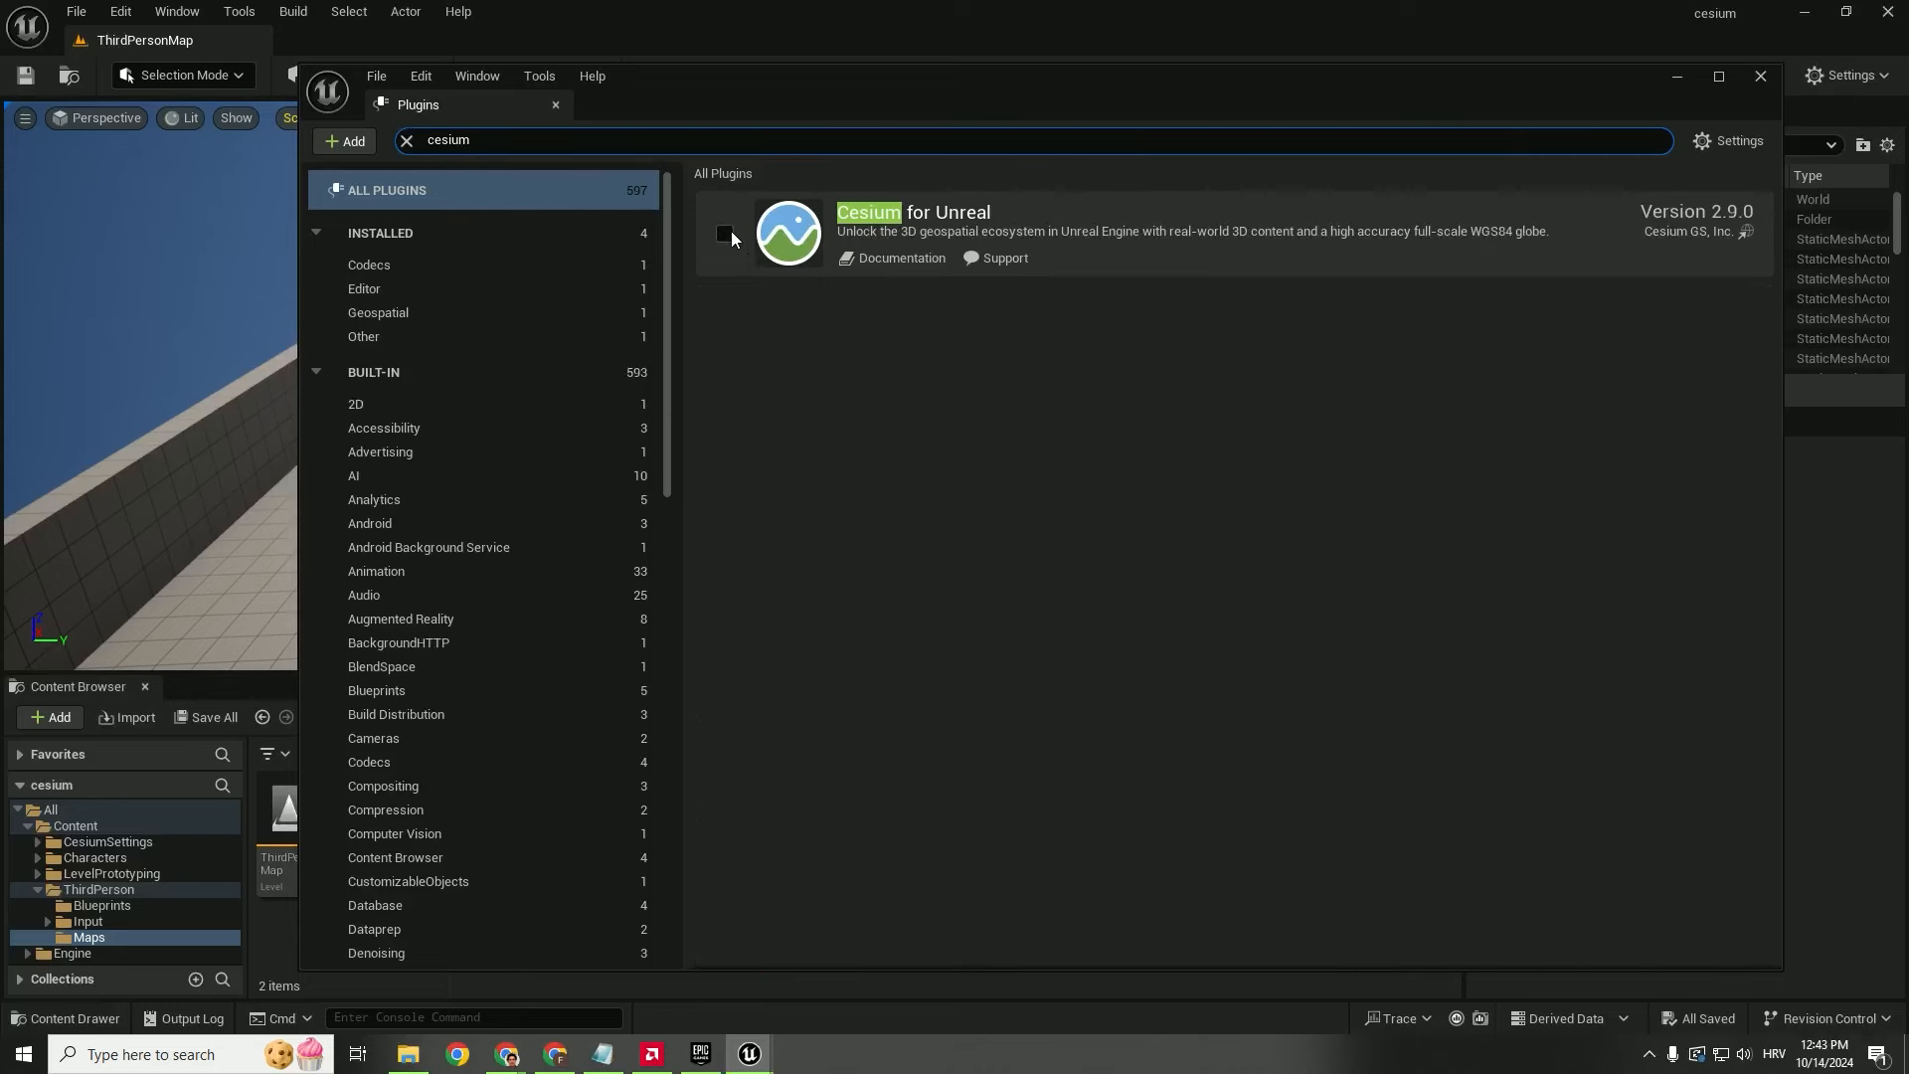
pyautogui.click(724, 234)
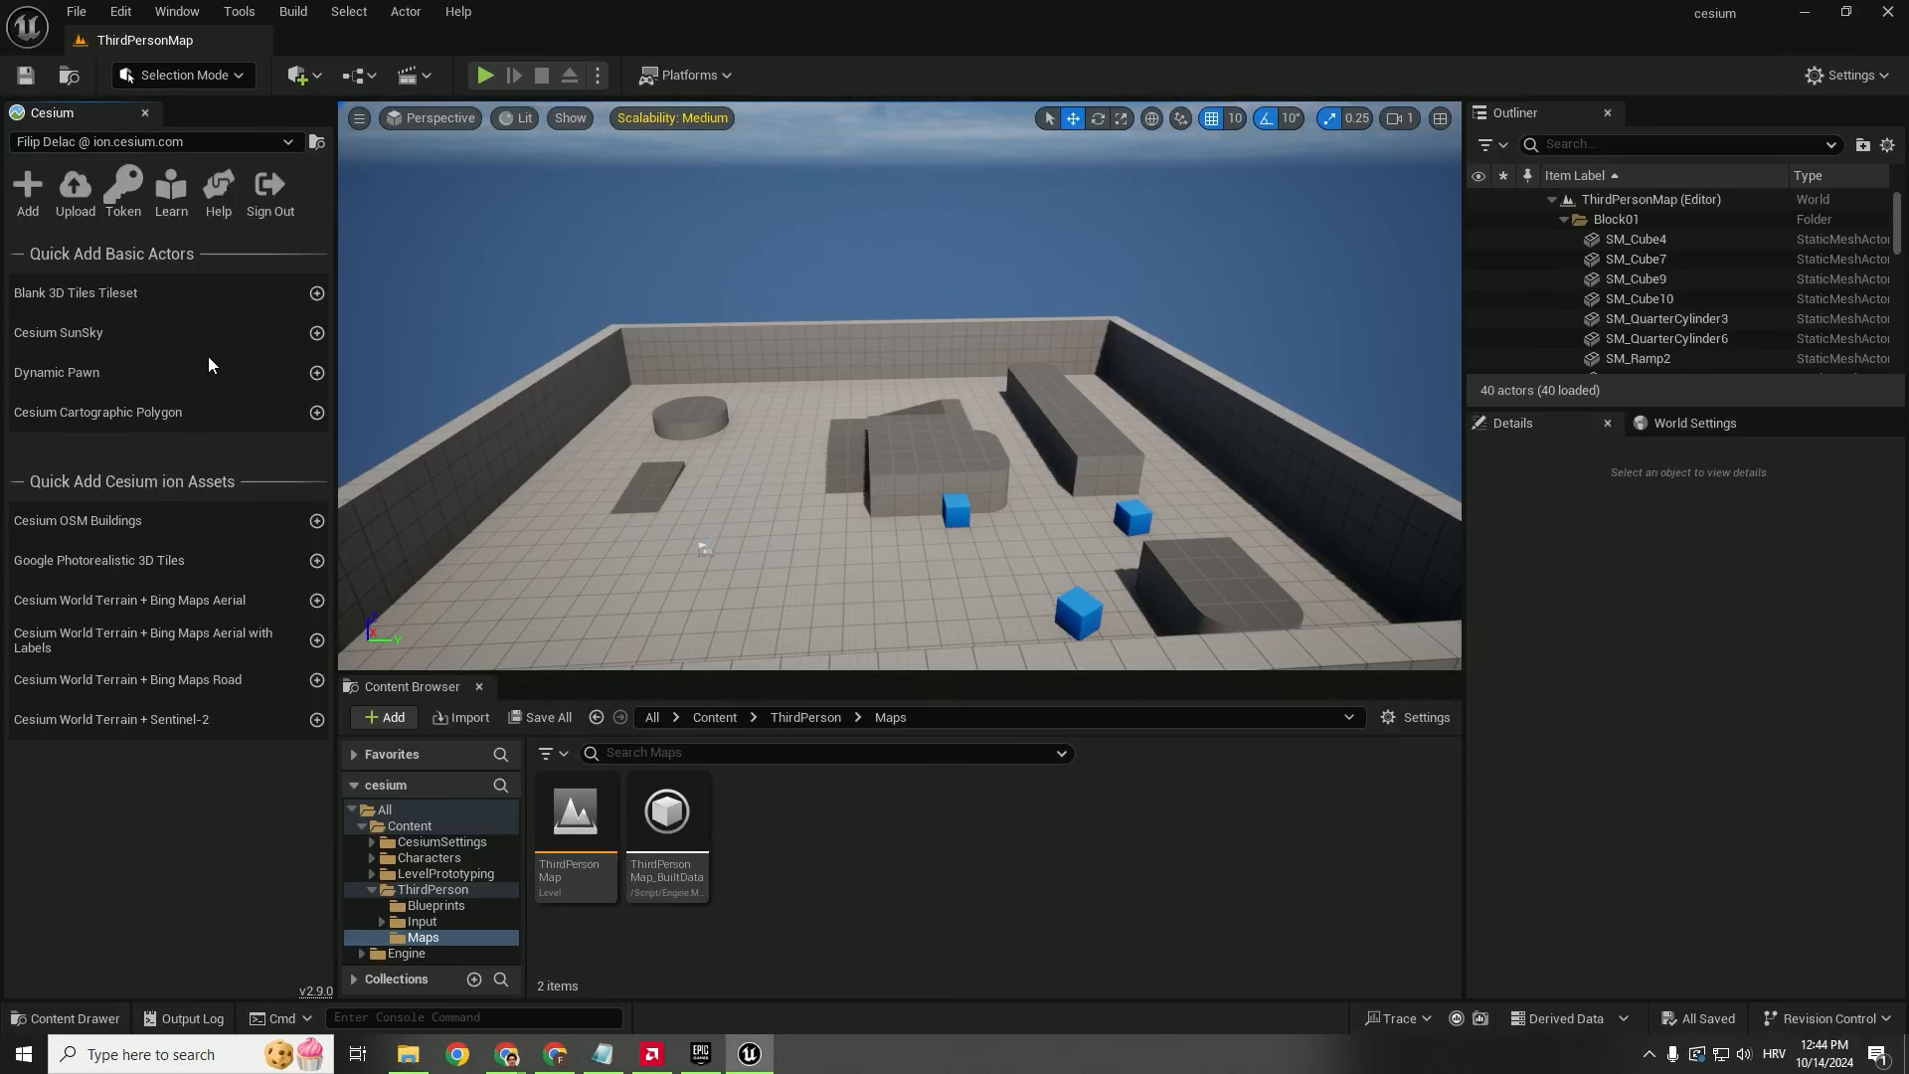
# - Bring up the Cesium panel and create a new Empty Level
pyautogui.click(175, 11)
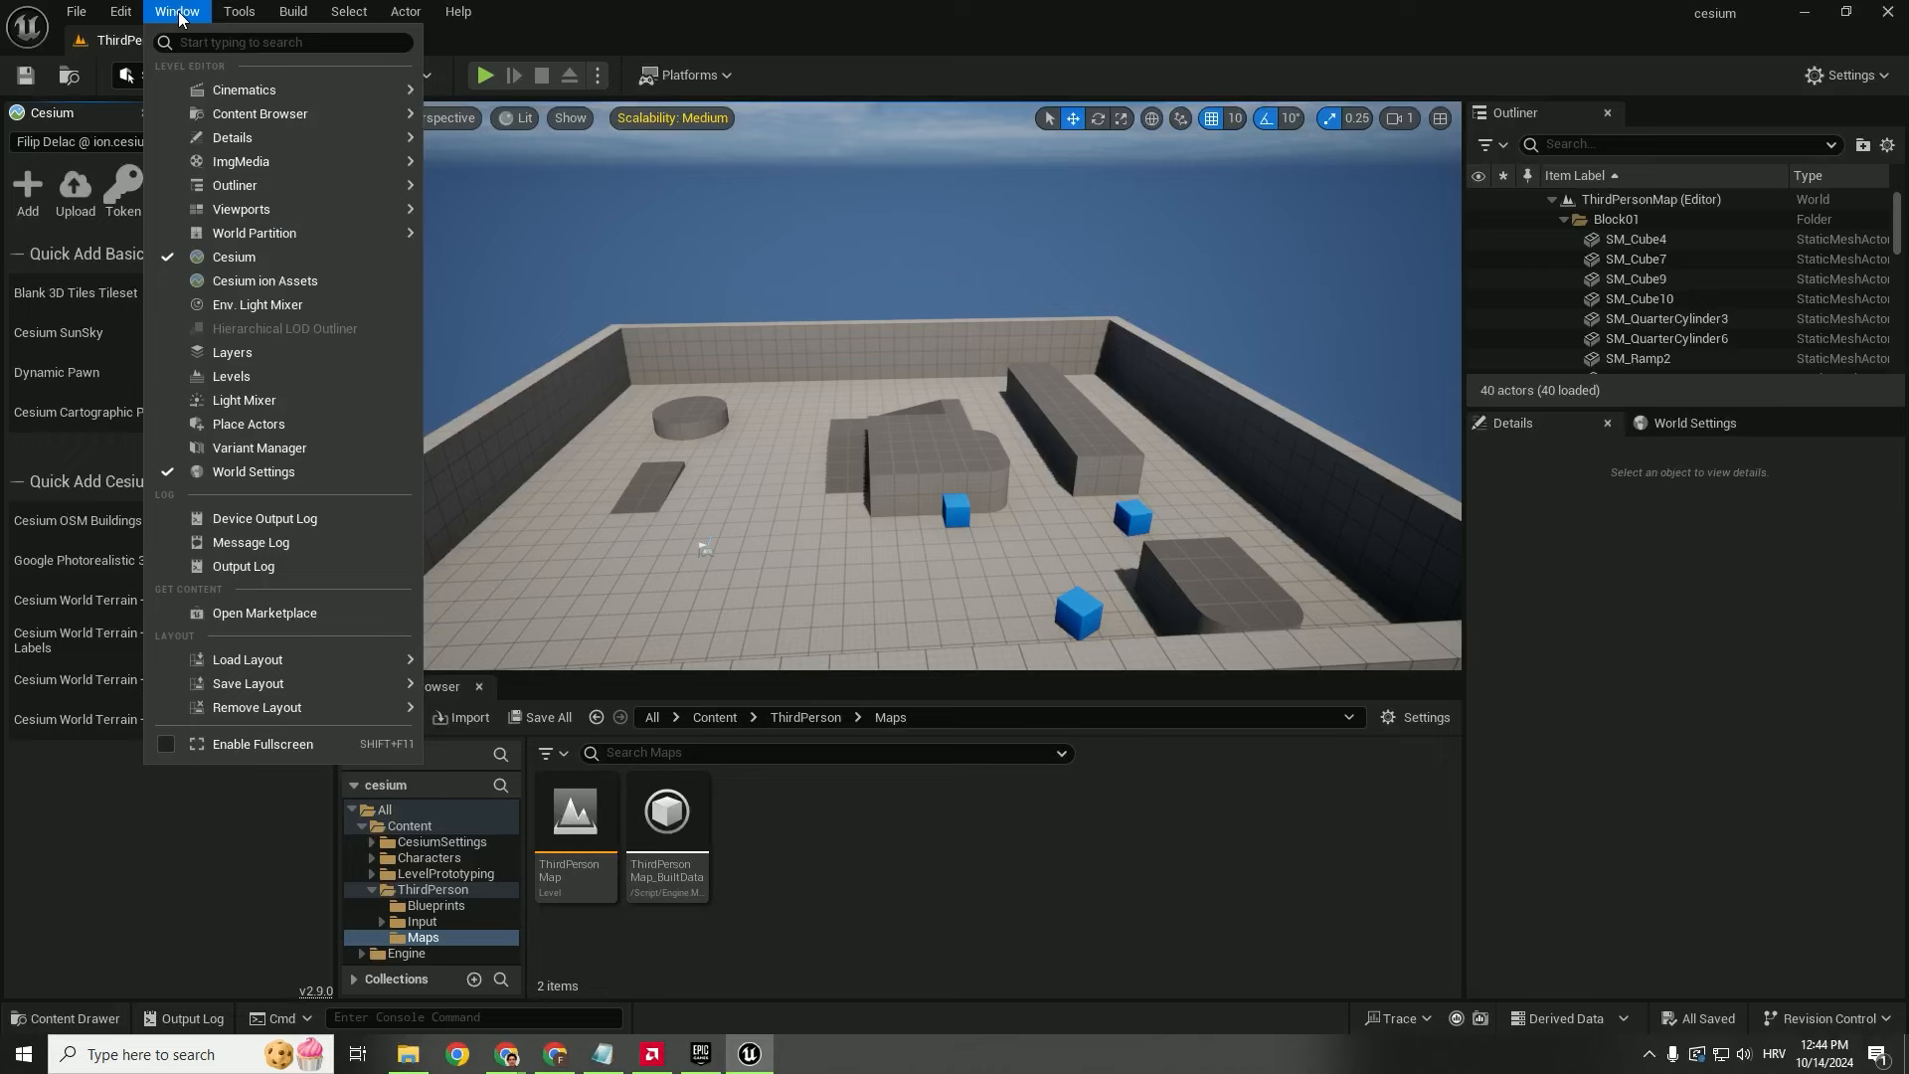
pyautogui.moveTo(233, 256)
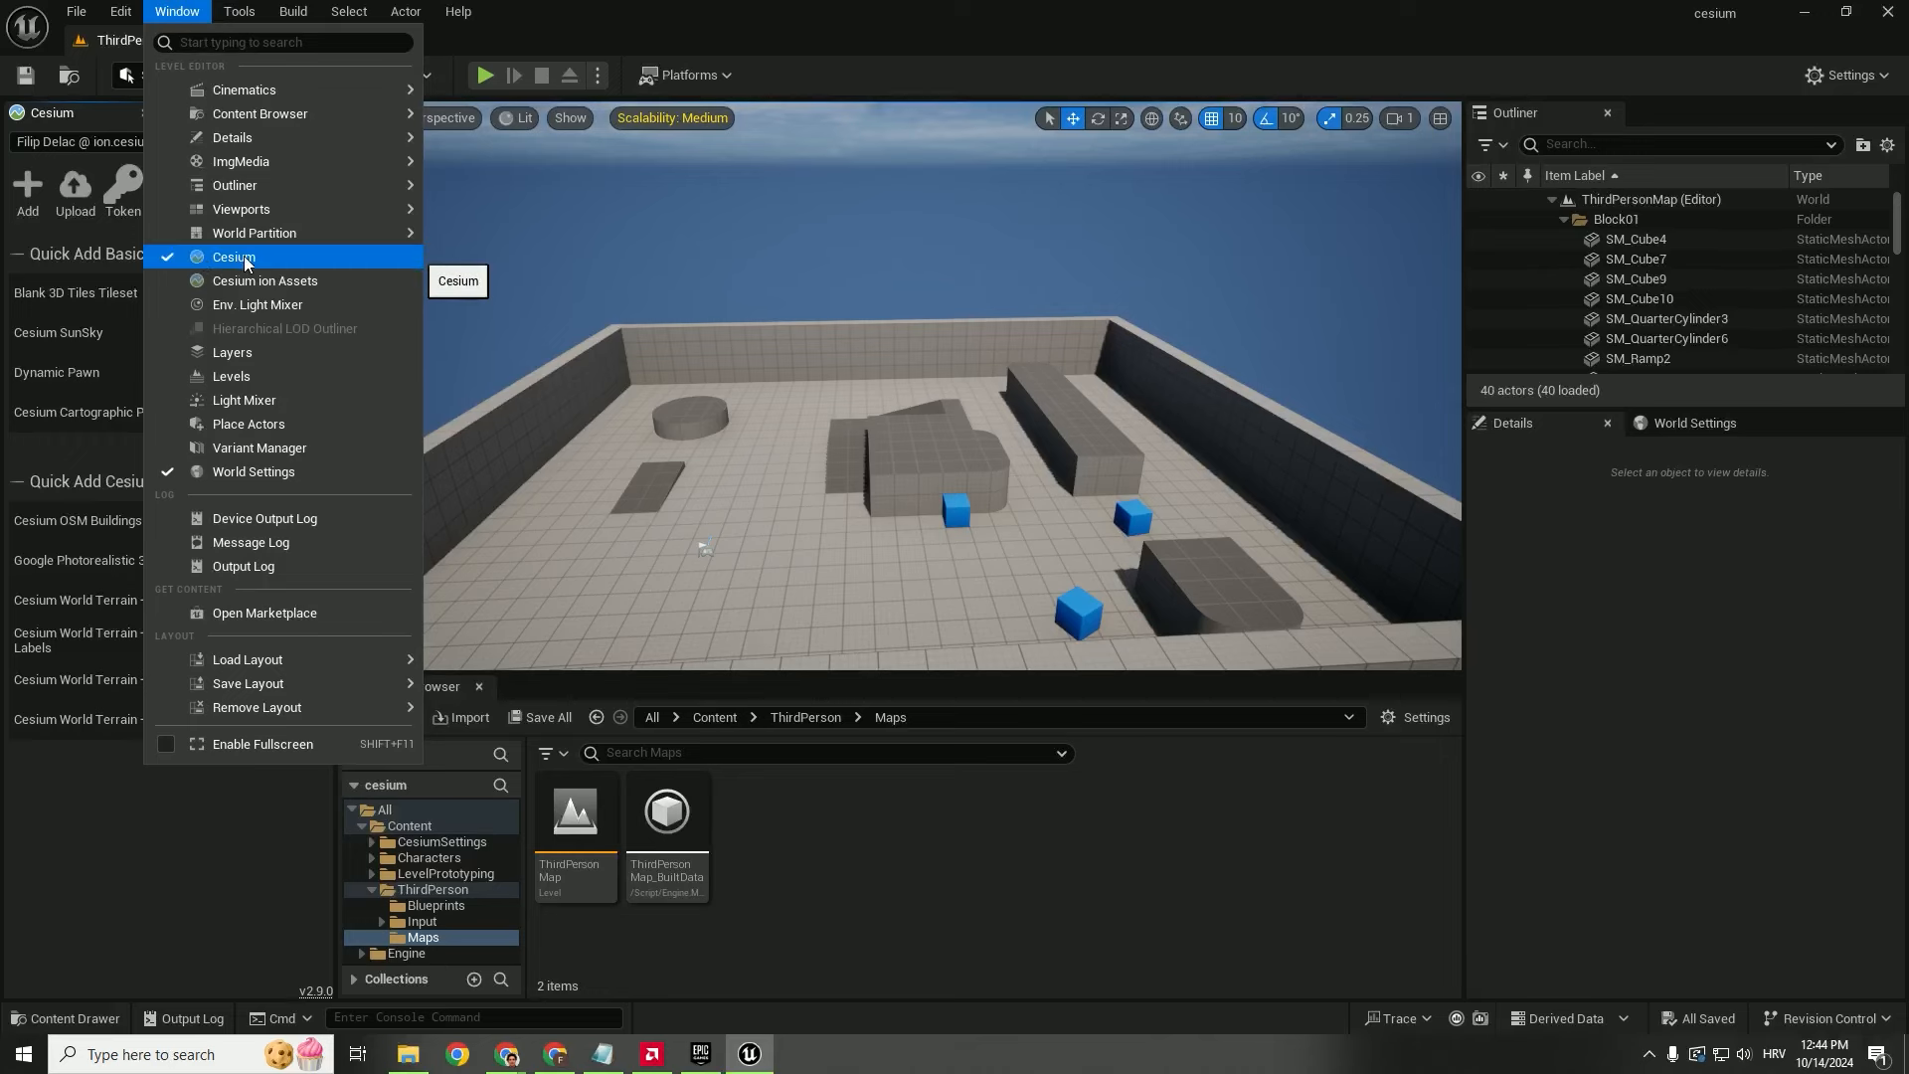
pyautogui.click(75, 11)
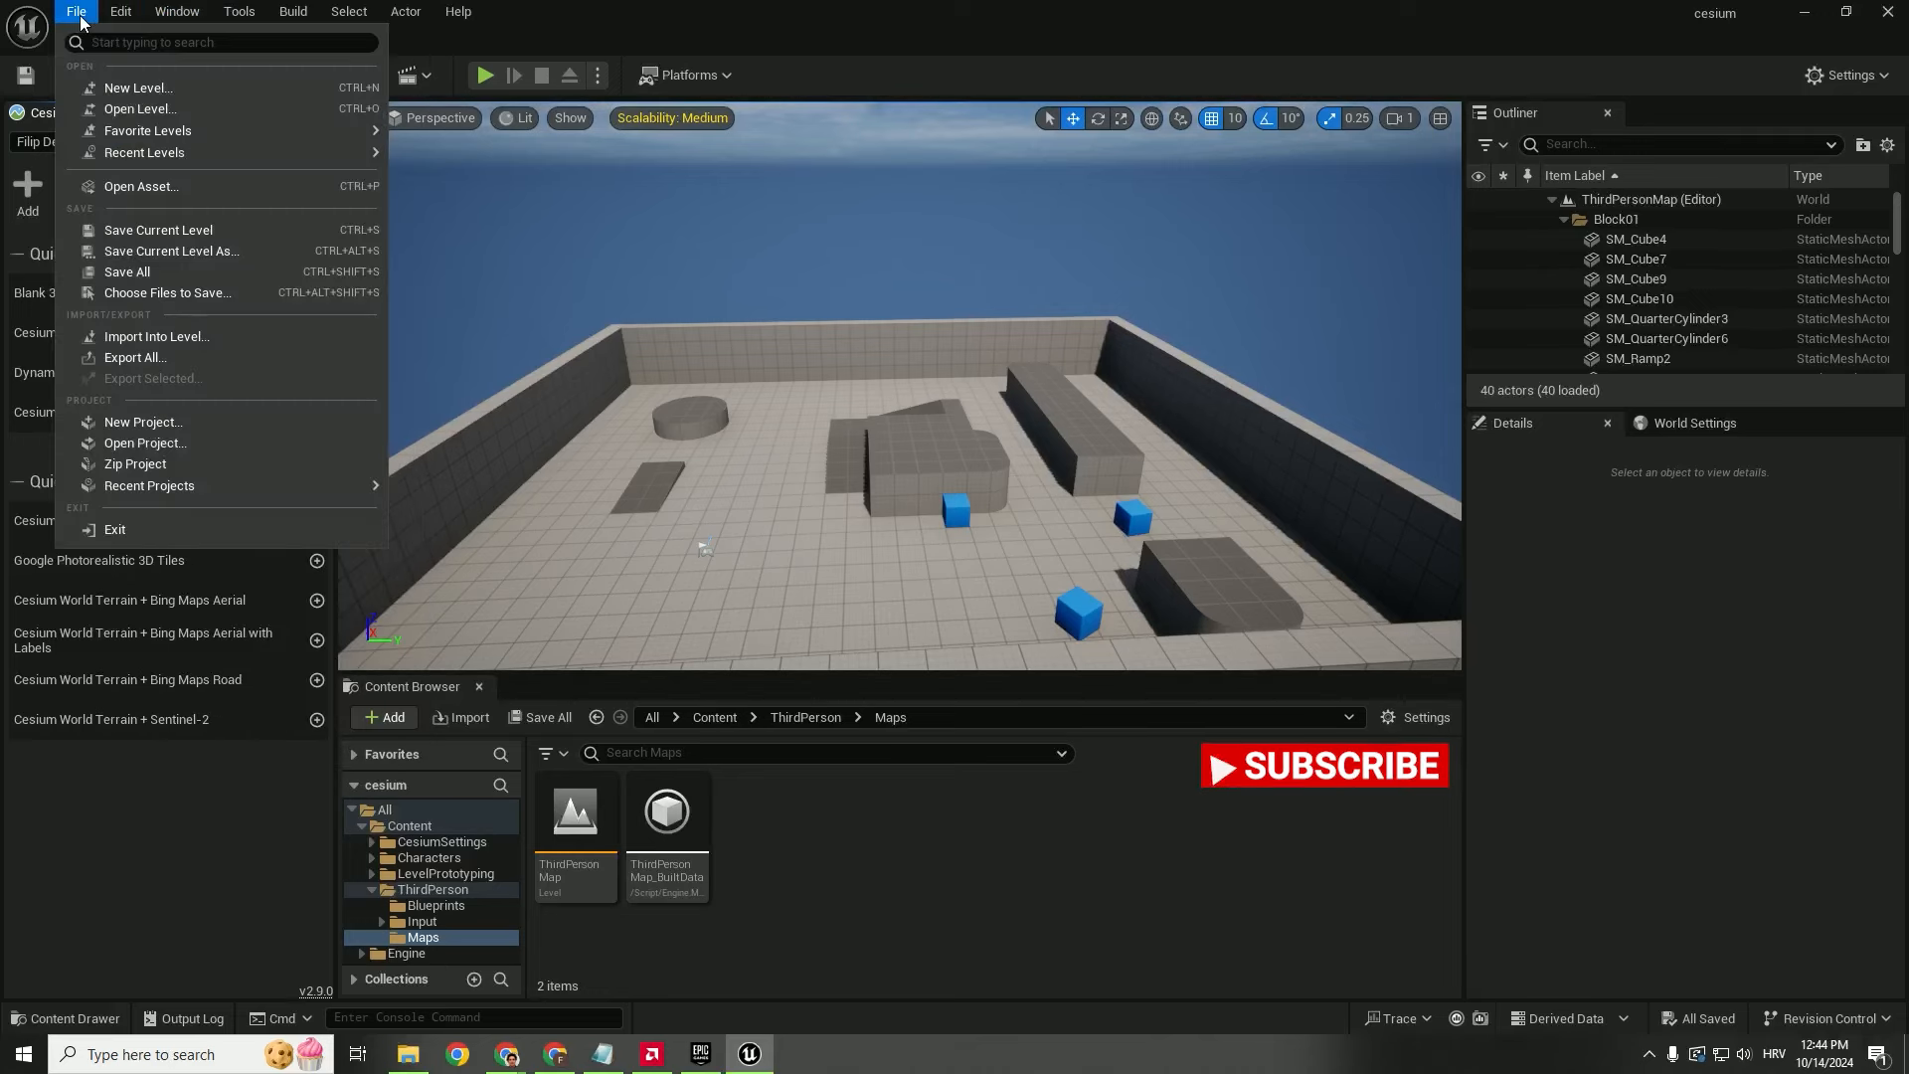
pyautogui.click(137, 87)
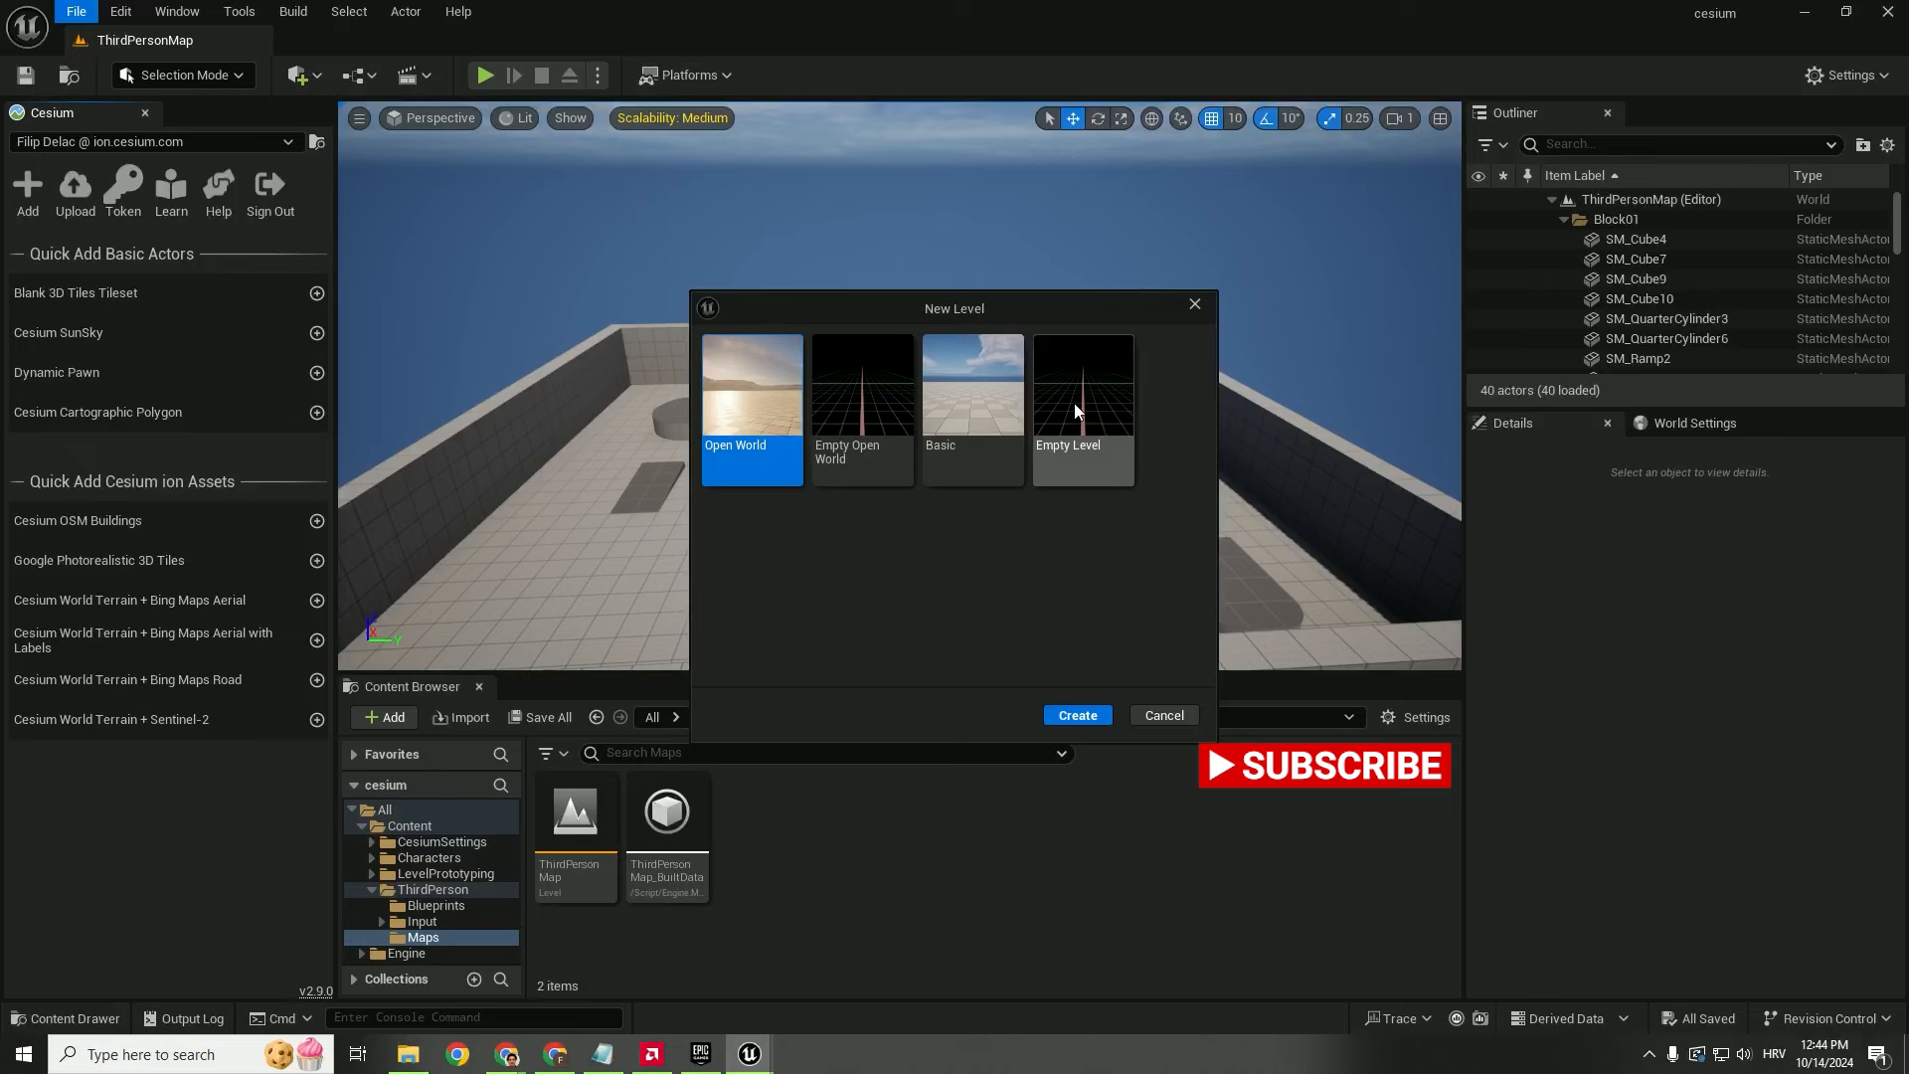
pyautogui.click(1075, 715)
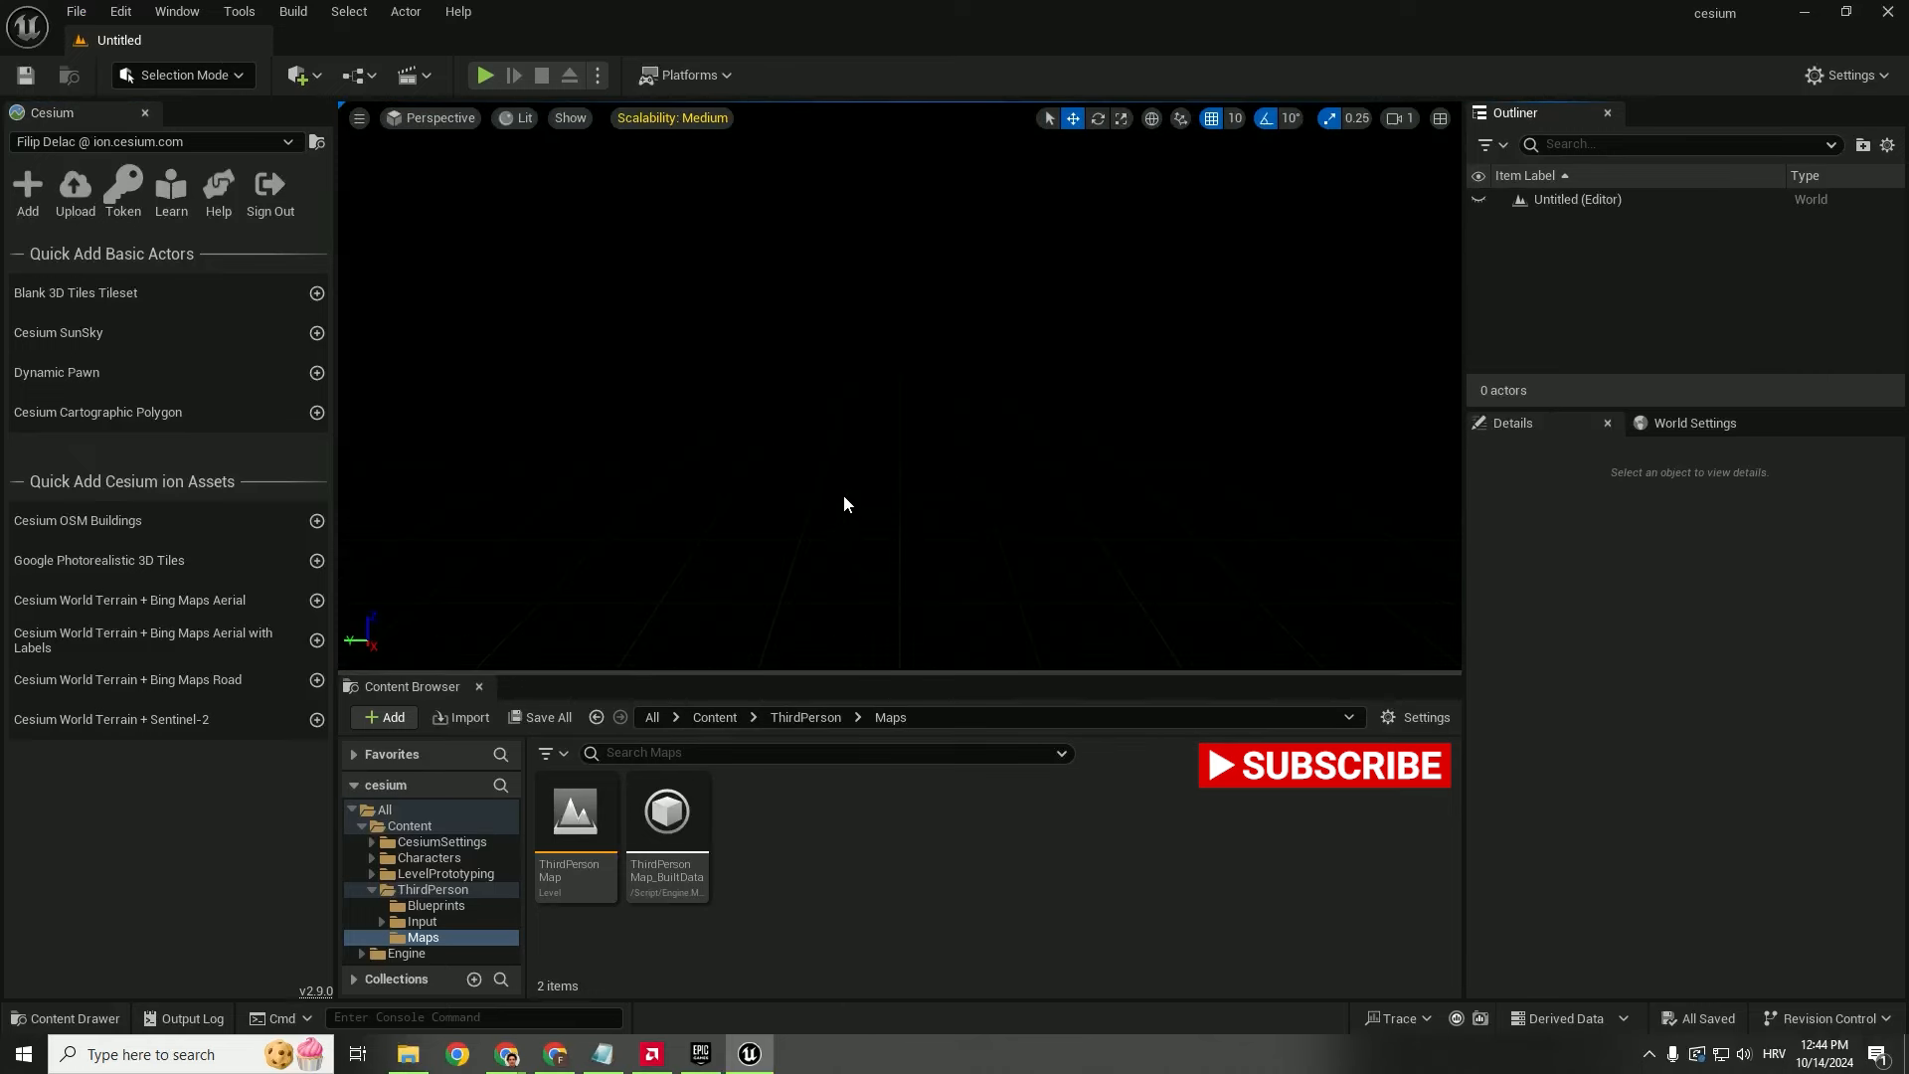
pyautogui.moveTo(97, 560)
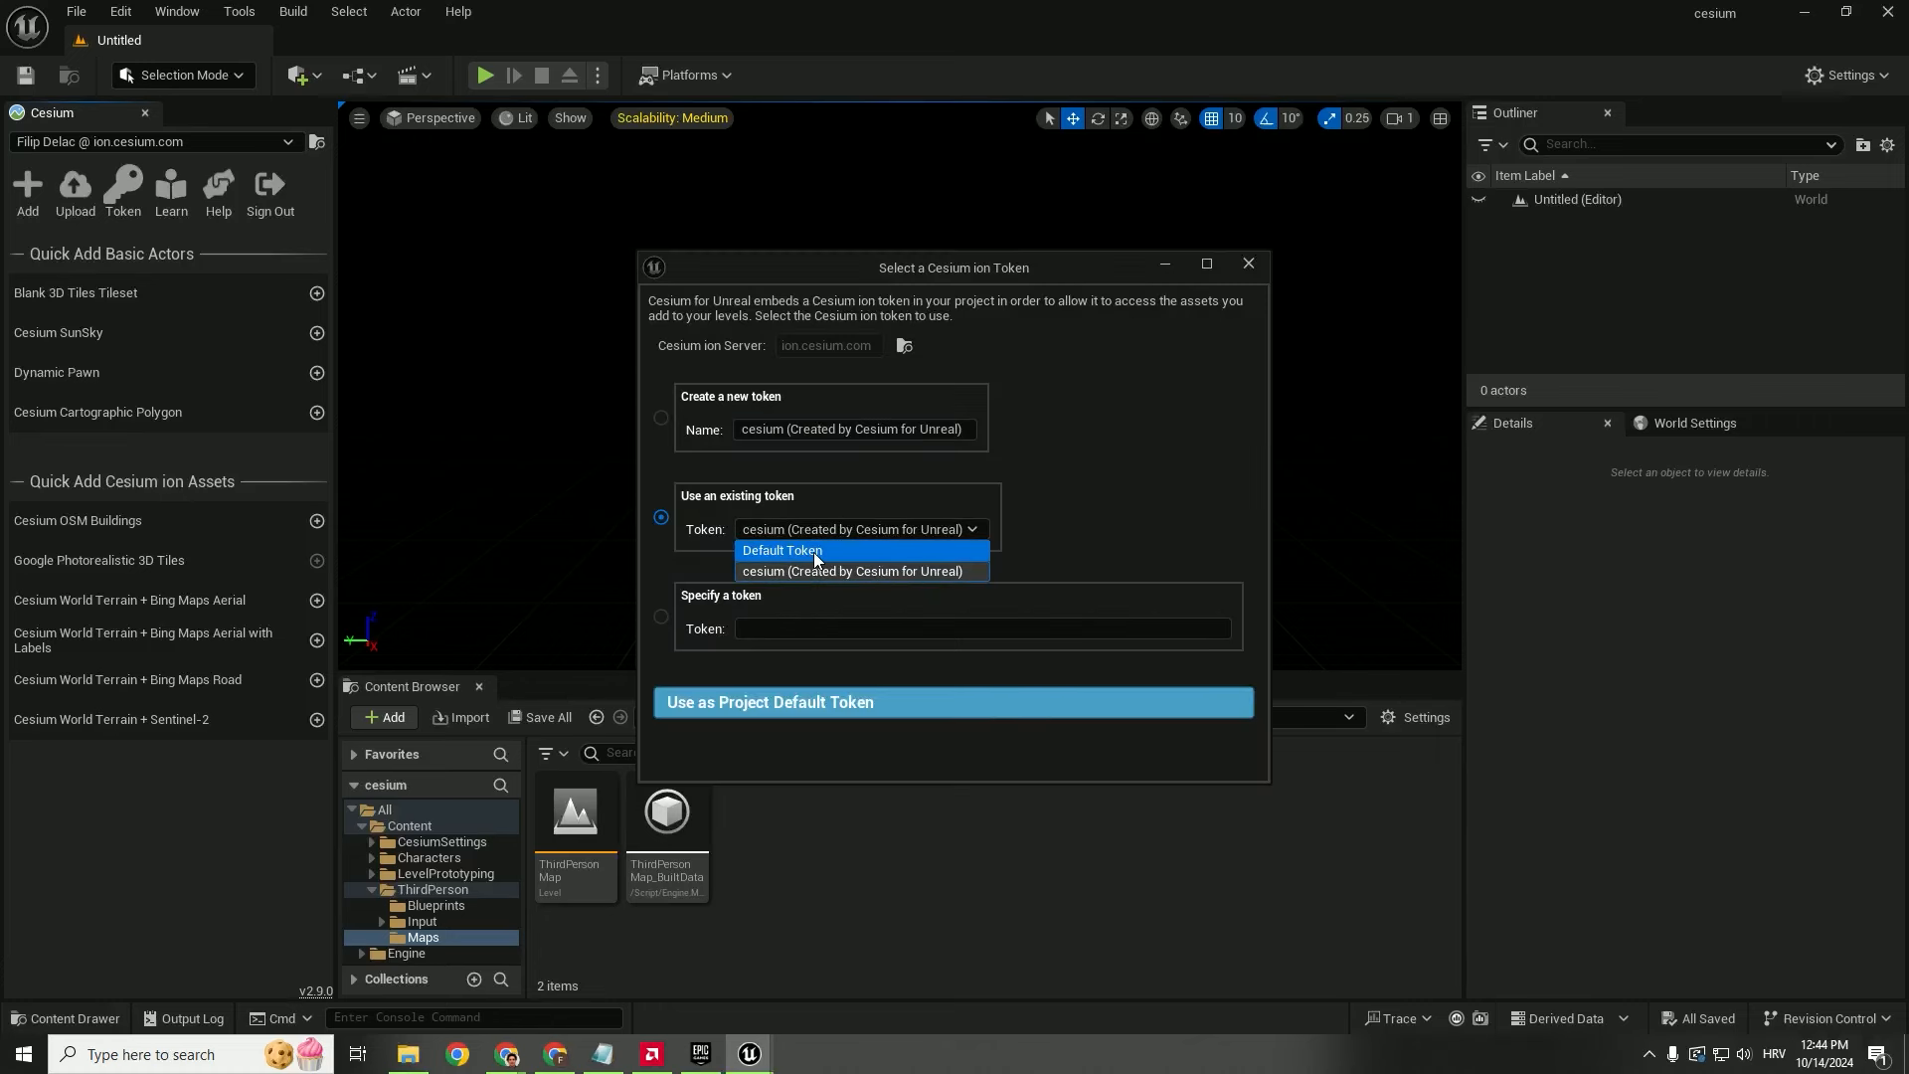
# - Add Google Photorealistic 3D Tiles with the Default Token and a Cesium SunSky, then copy Zagreb coordinates from Google Maps
pyautogui.click(781, 550)
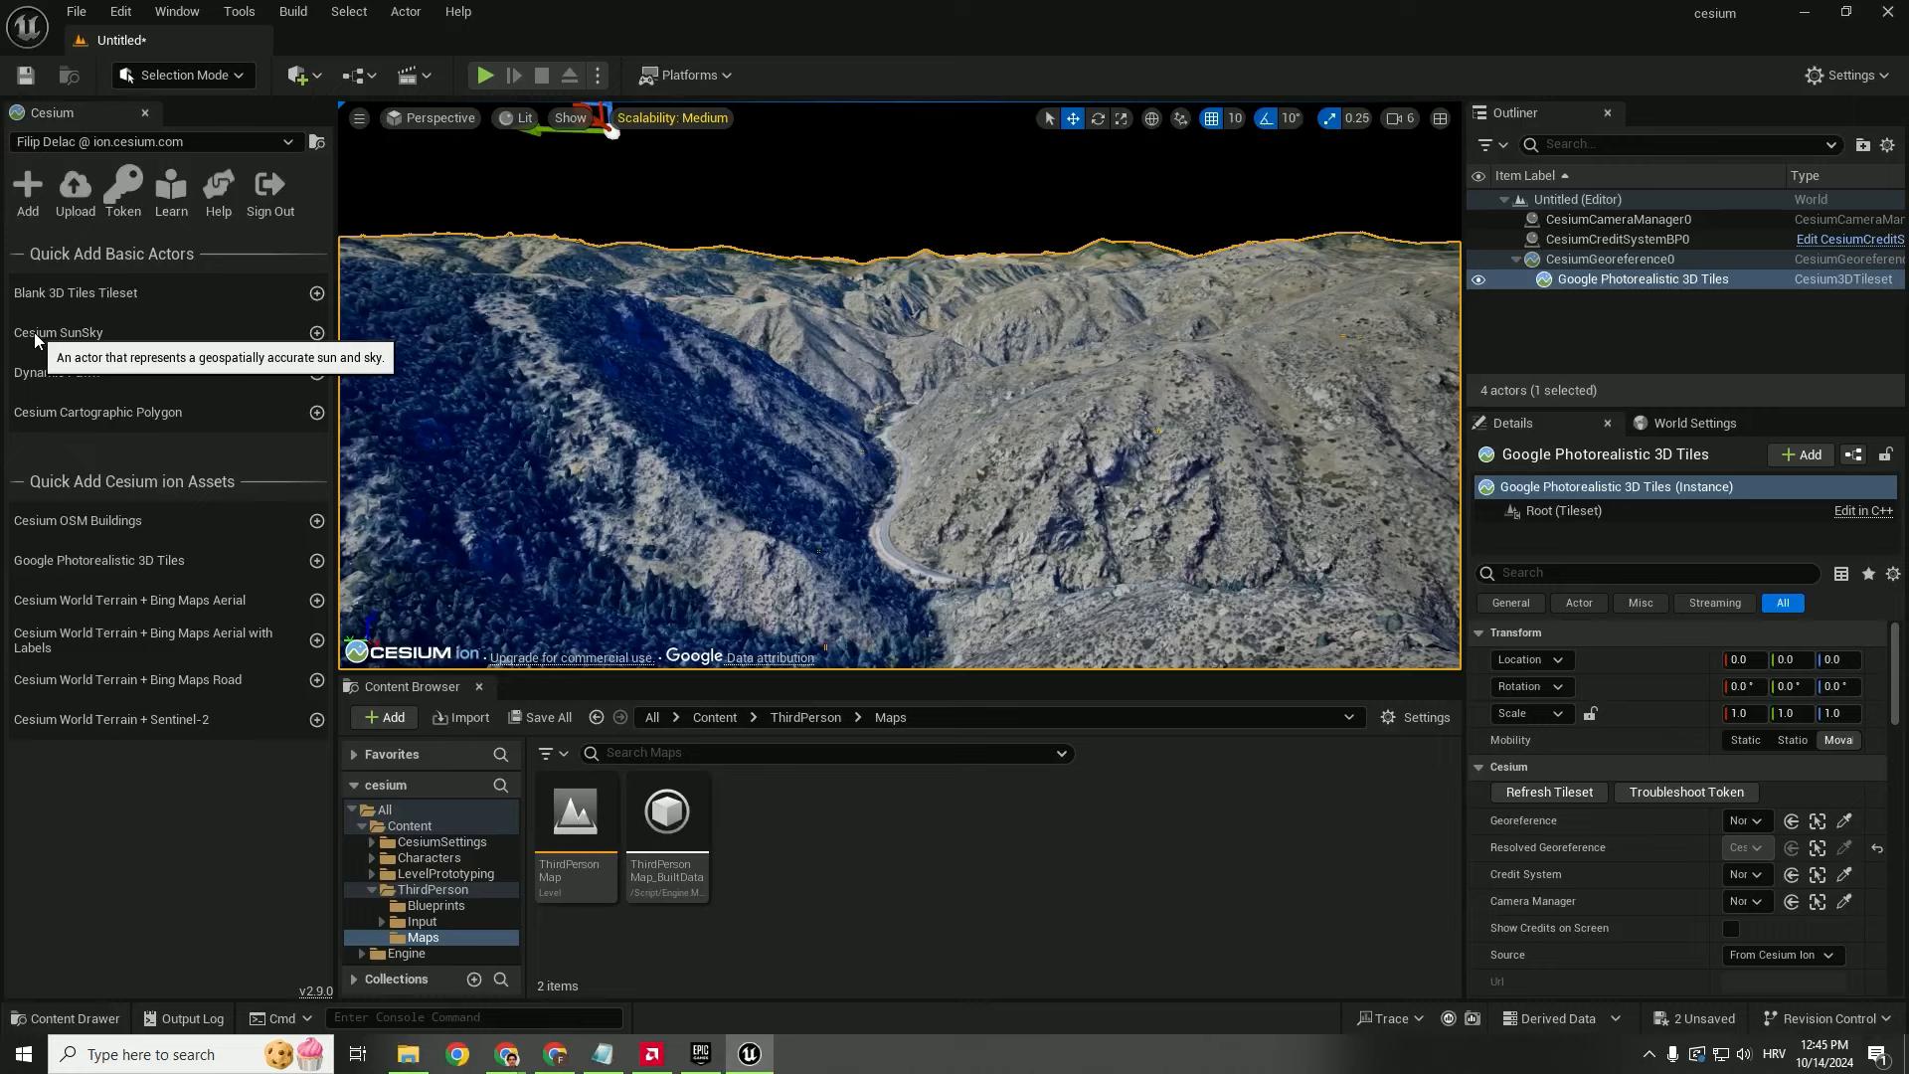
pyautogui.click(315, 334)
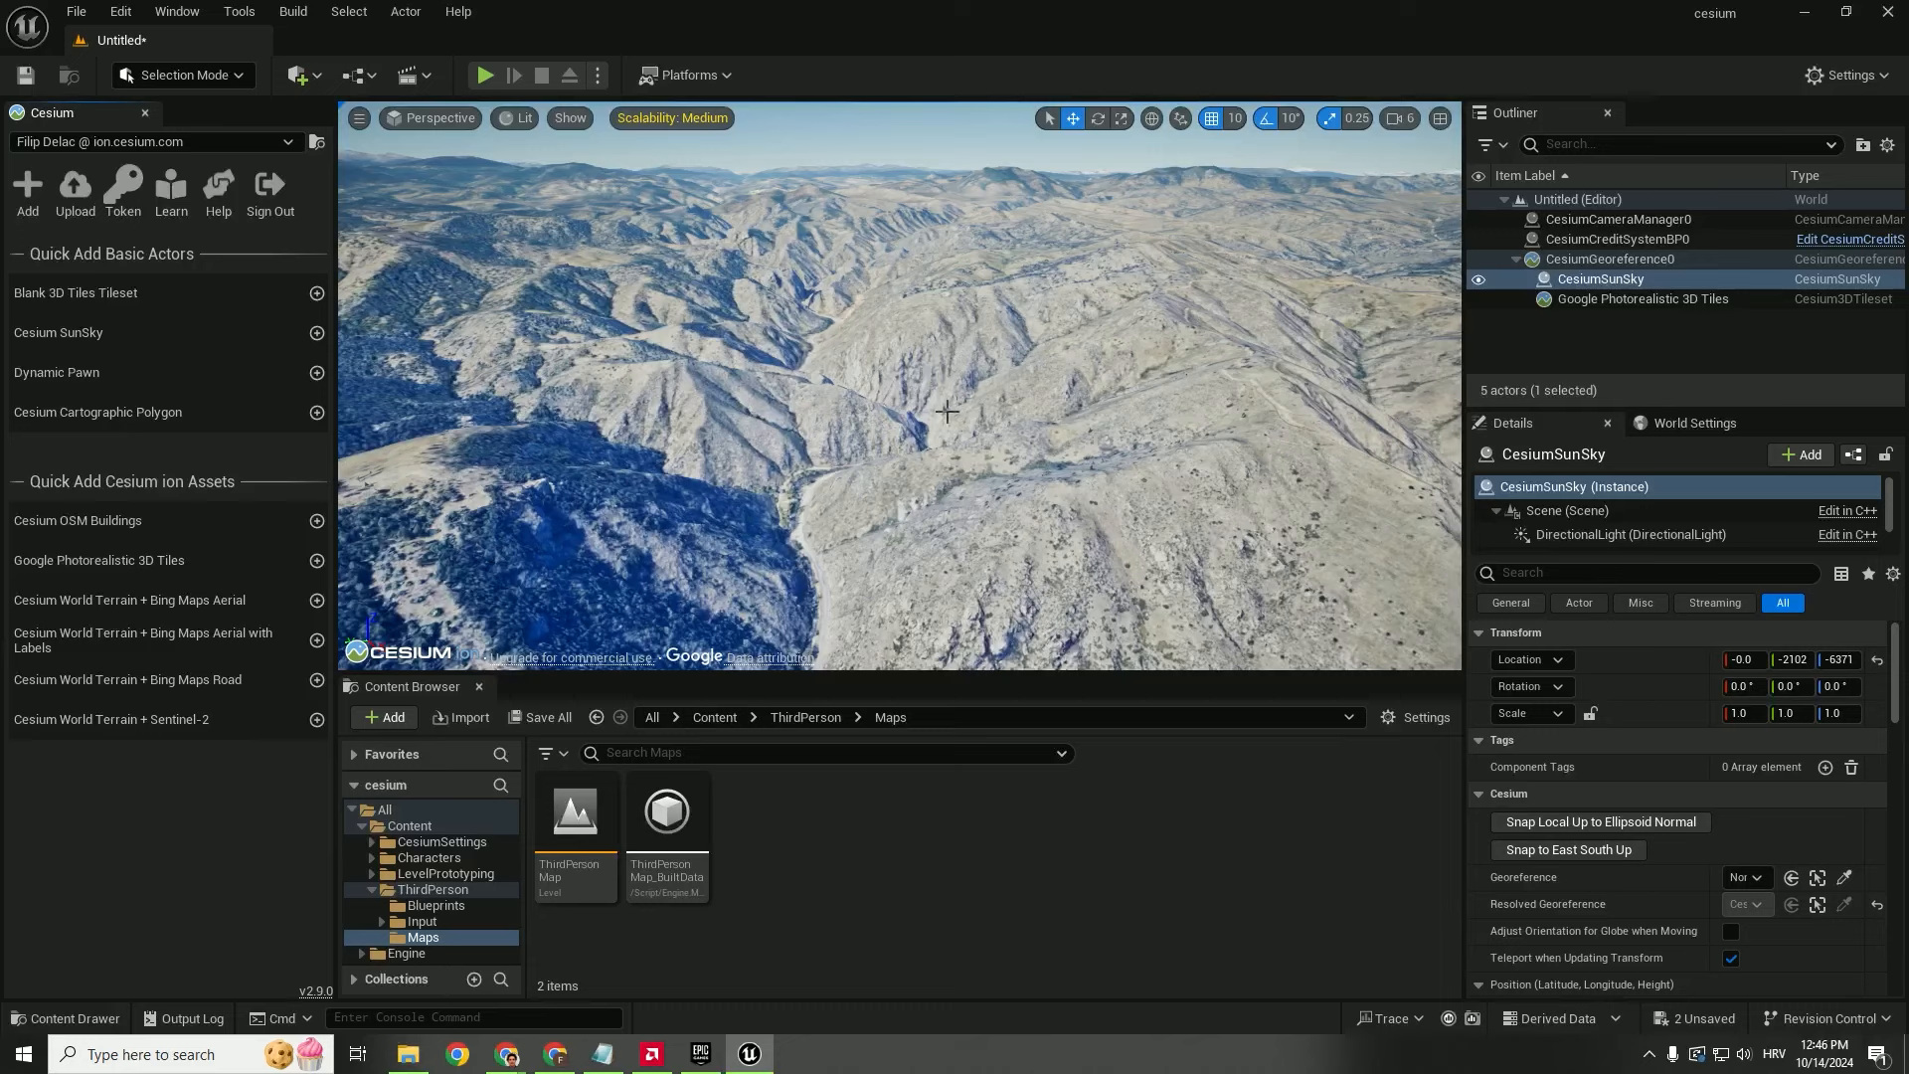
pyautogui.moveTo(822, 576)
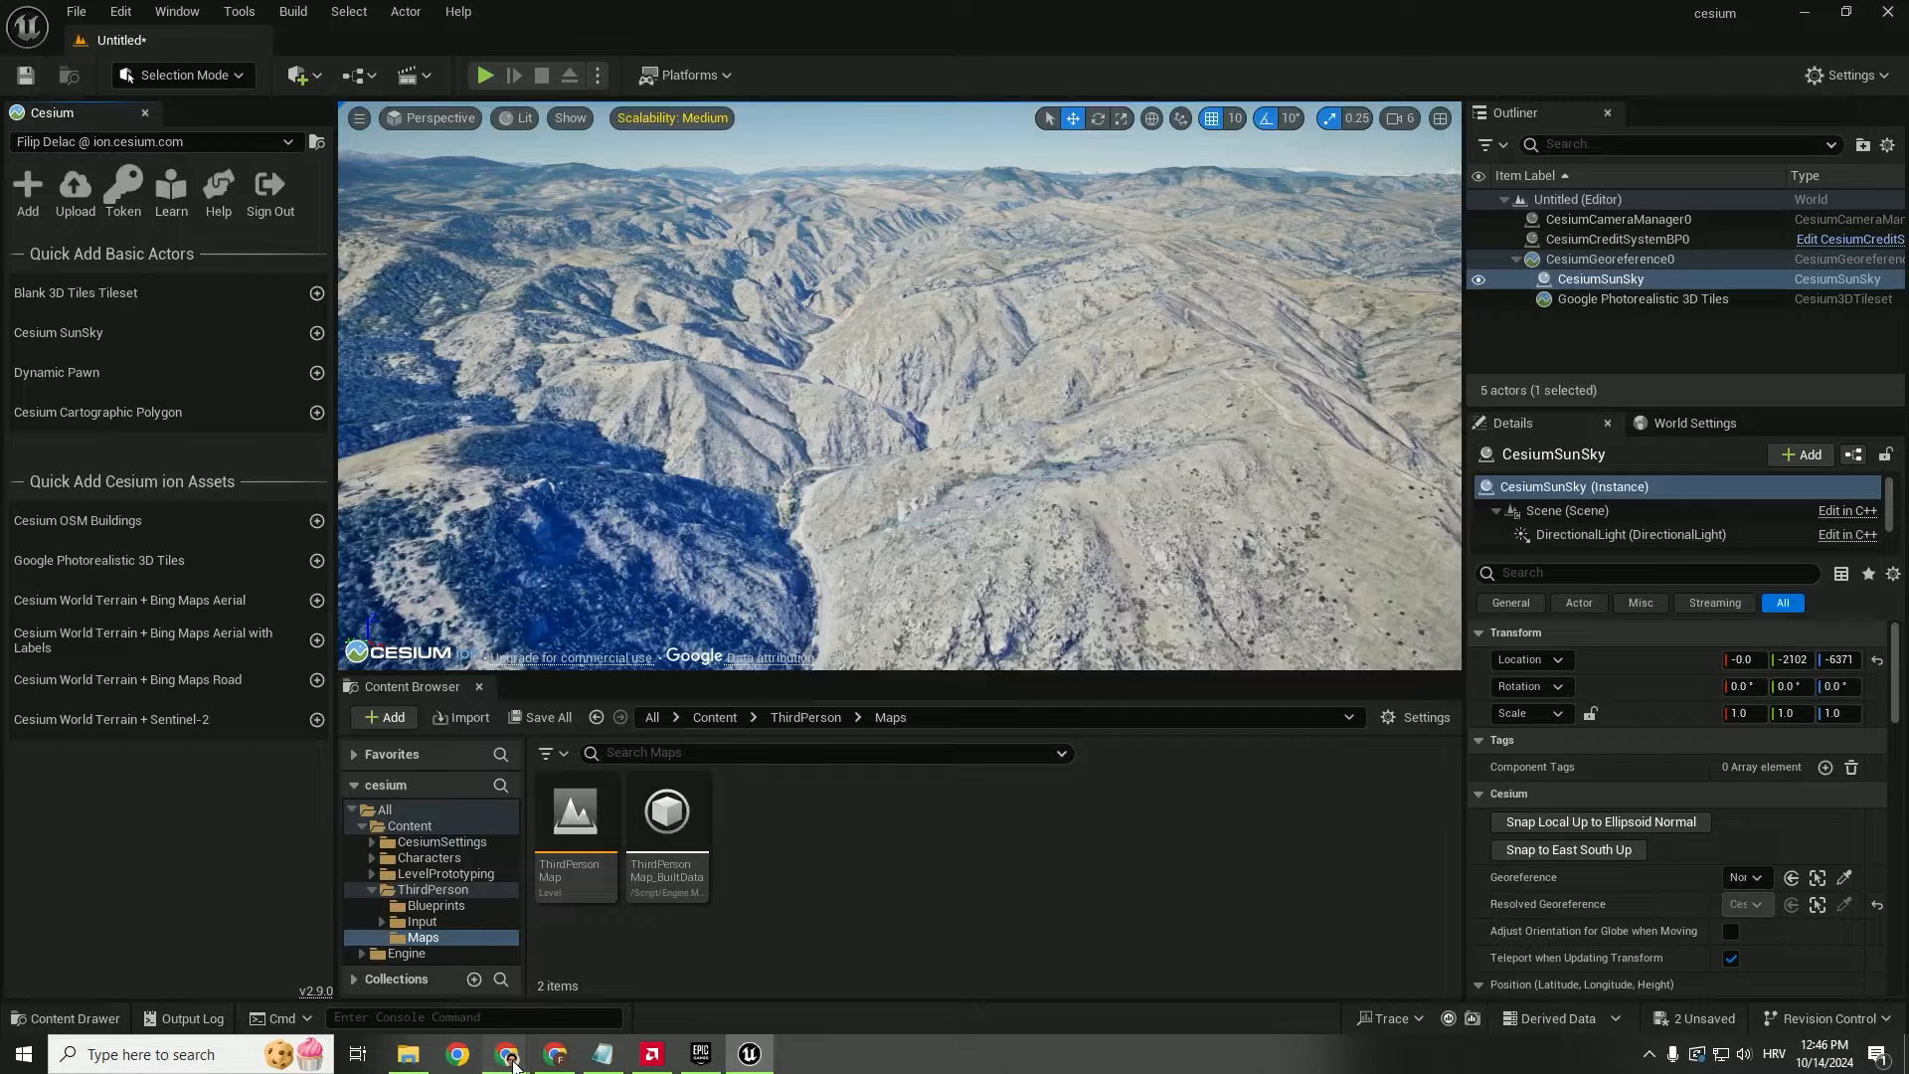
pyautogui.click(454, 1053)
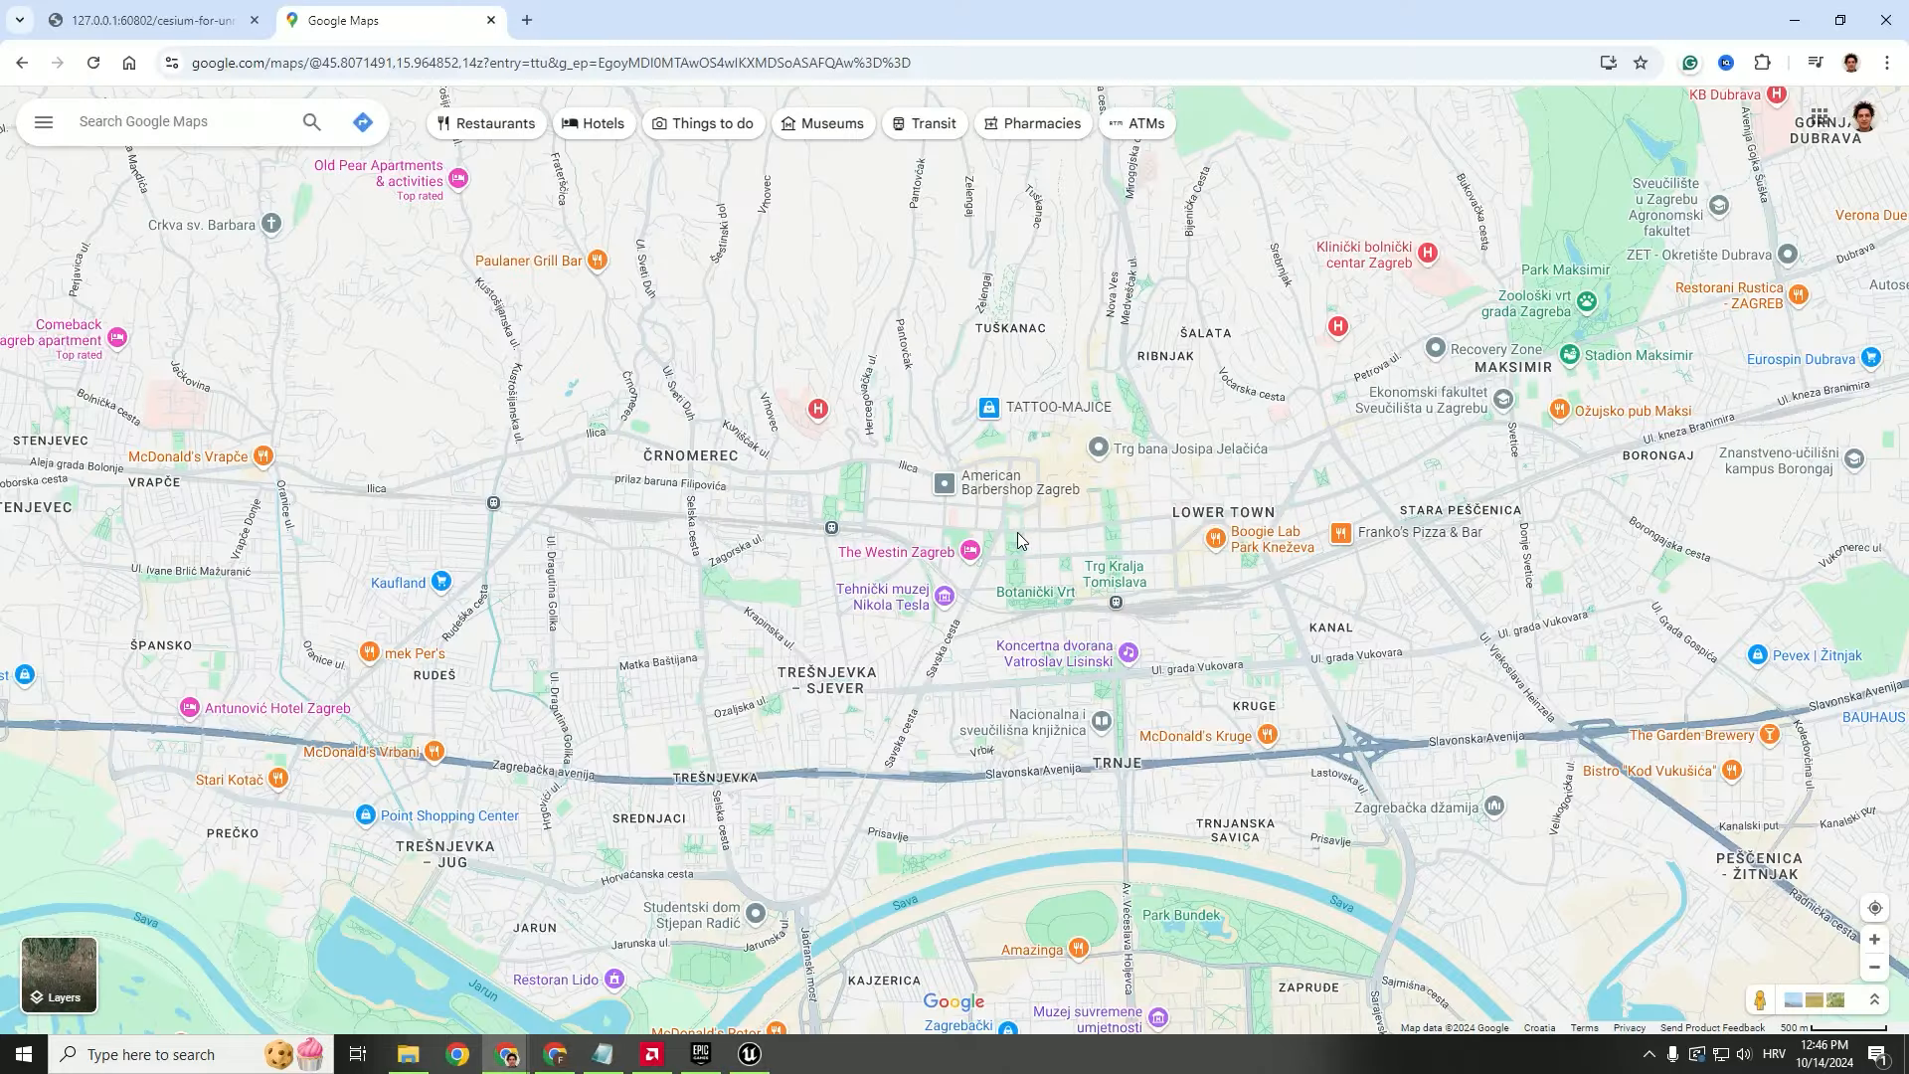
pyautogui.rightClick(1020, 541)
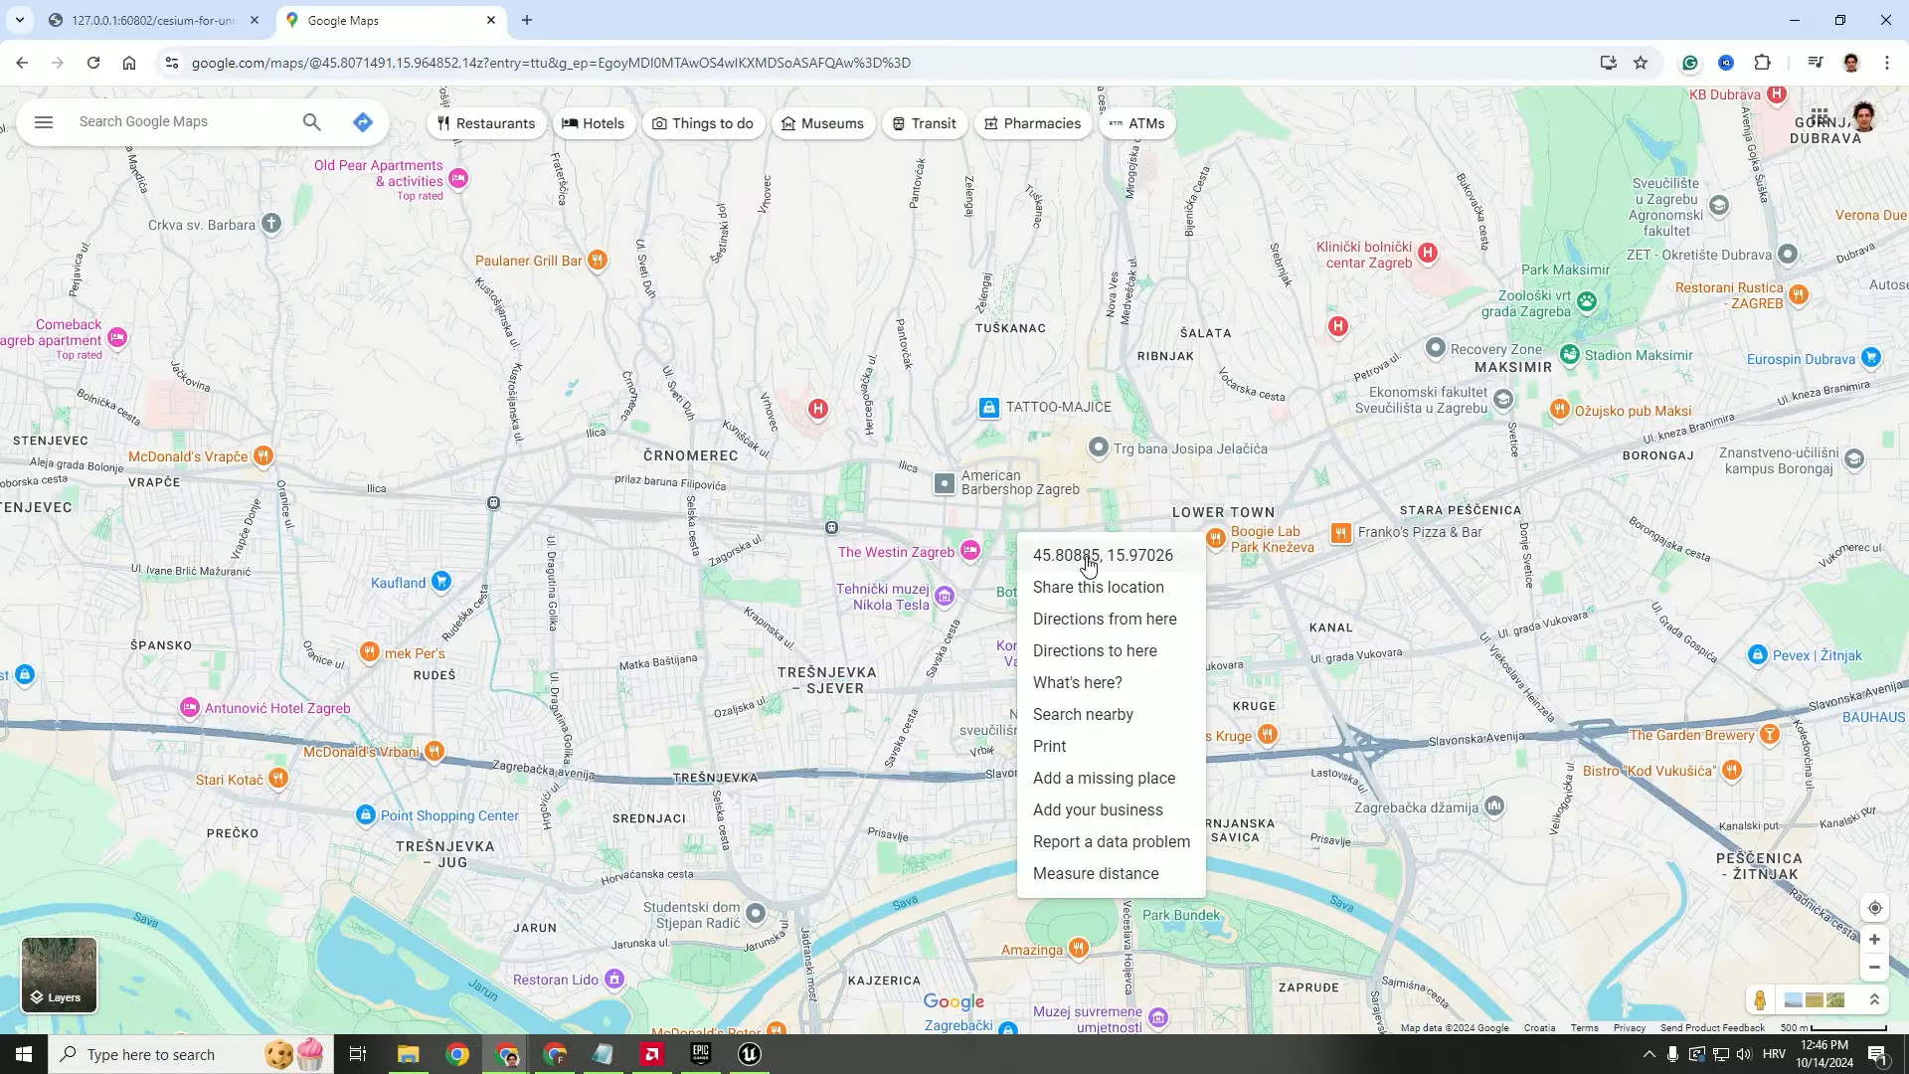
pyautogui.click(1101, 555)
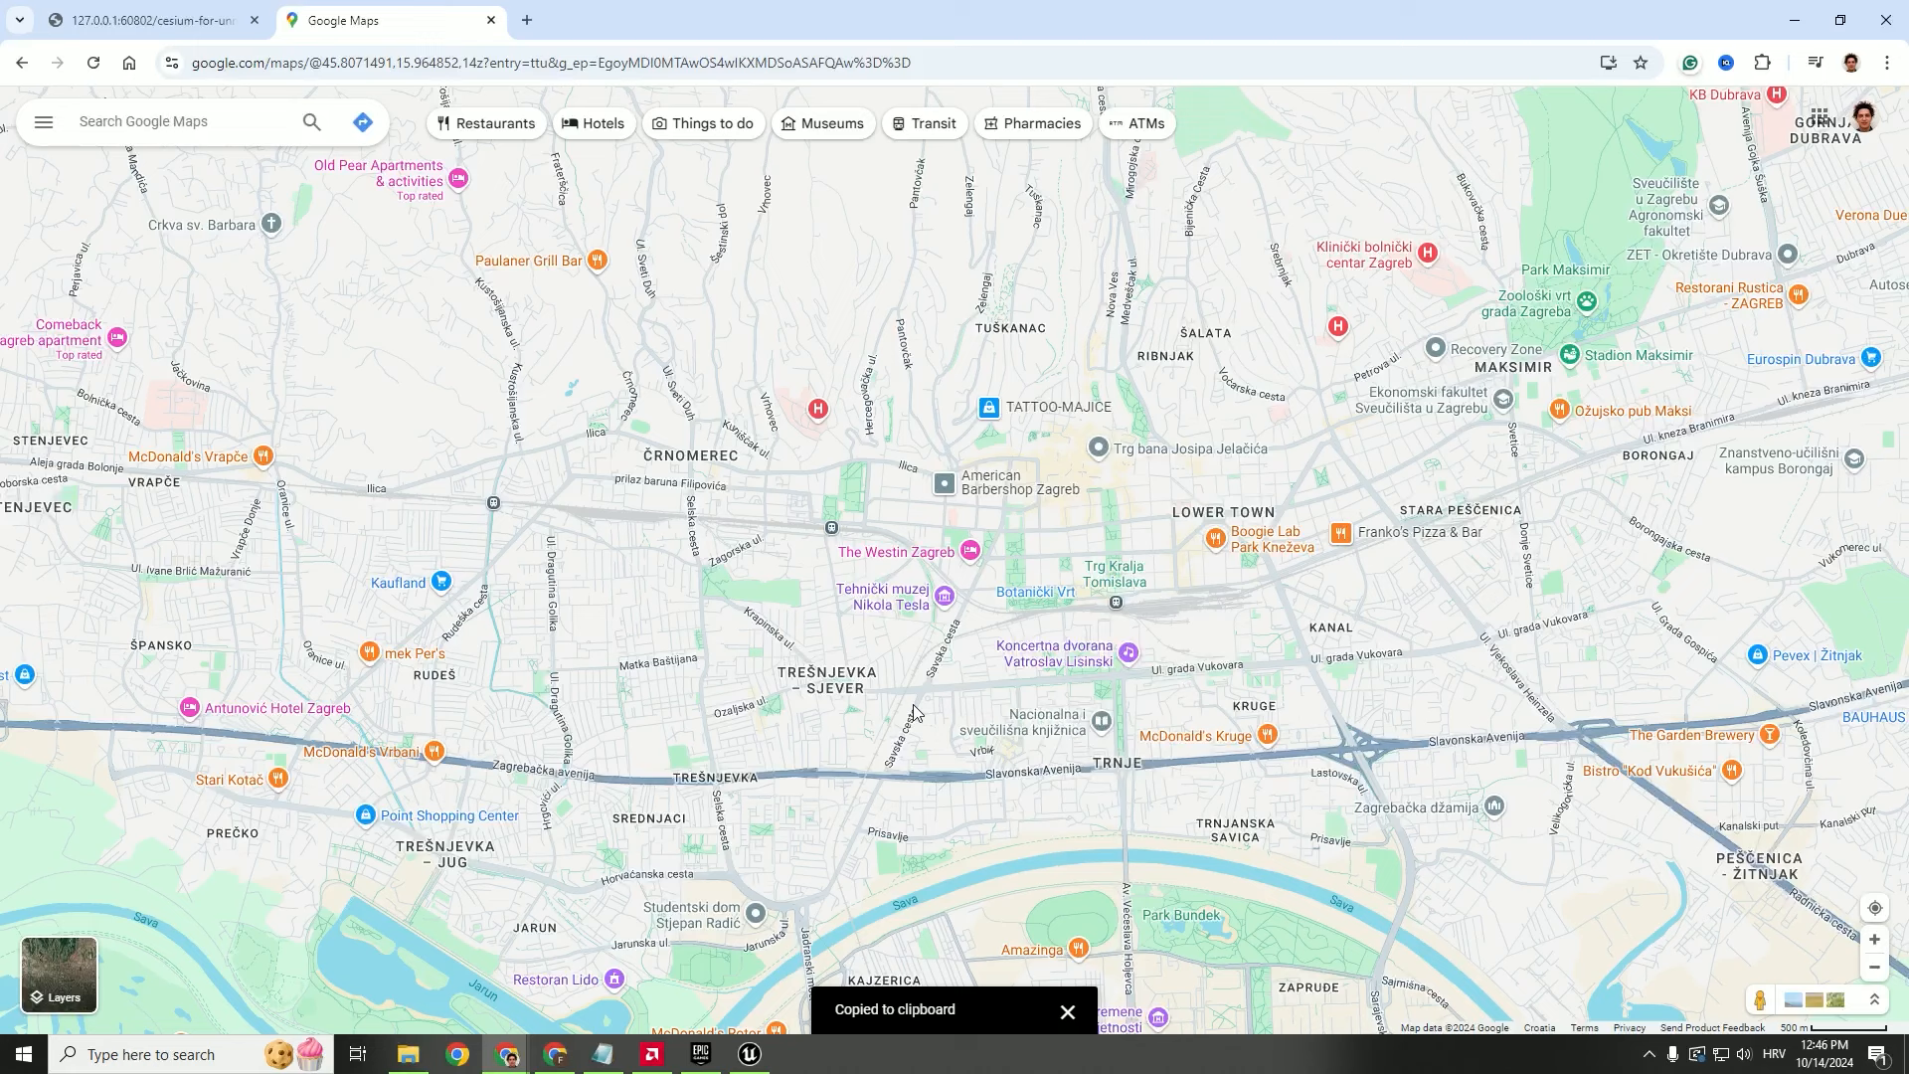
pyautogui.click(600, 1054)
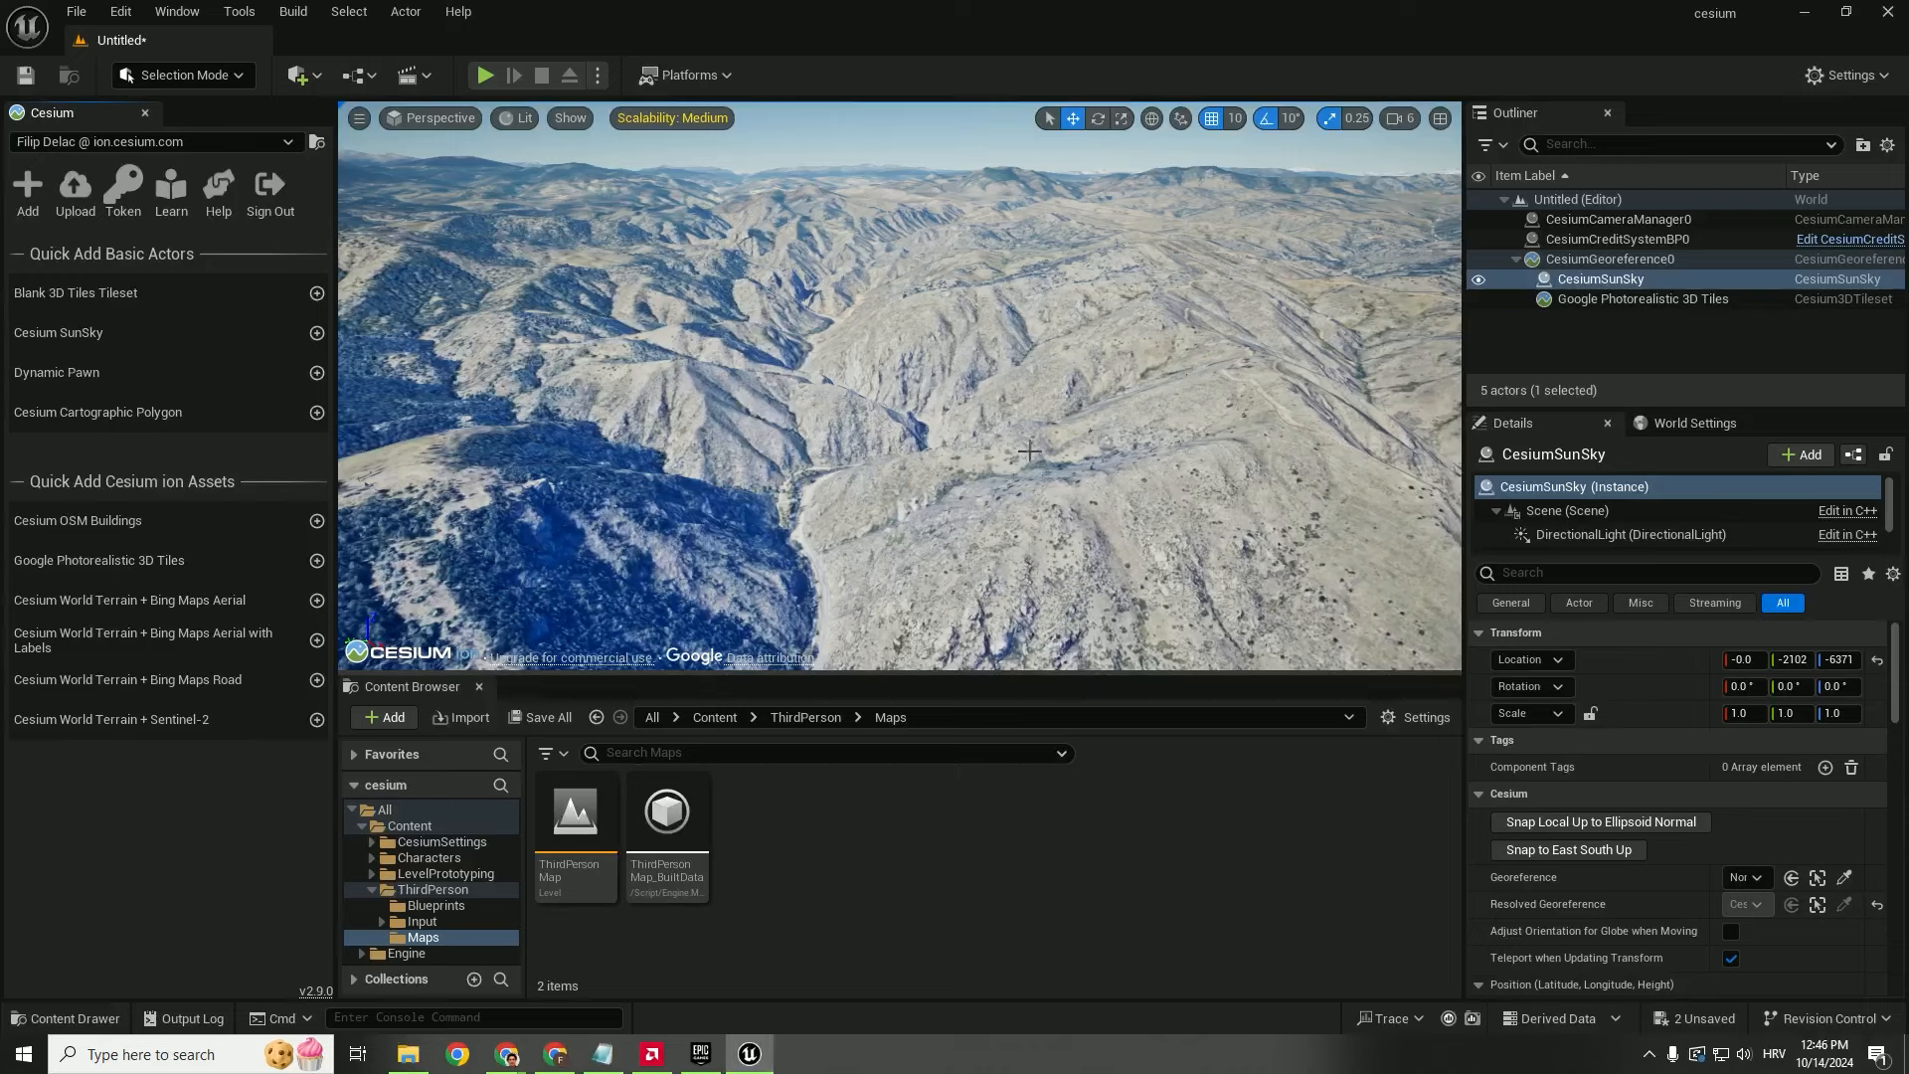
# - Select CesiumGeoreference0 and begin editing its Origin Latitude value of 39.736401
pyautogui.click(1610, 259)
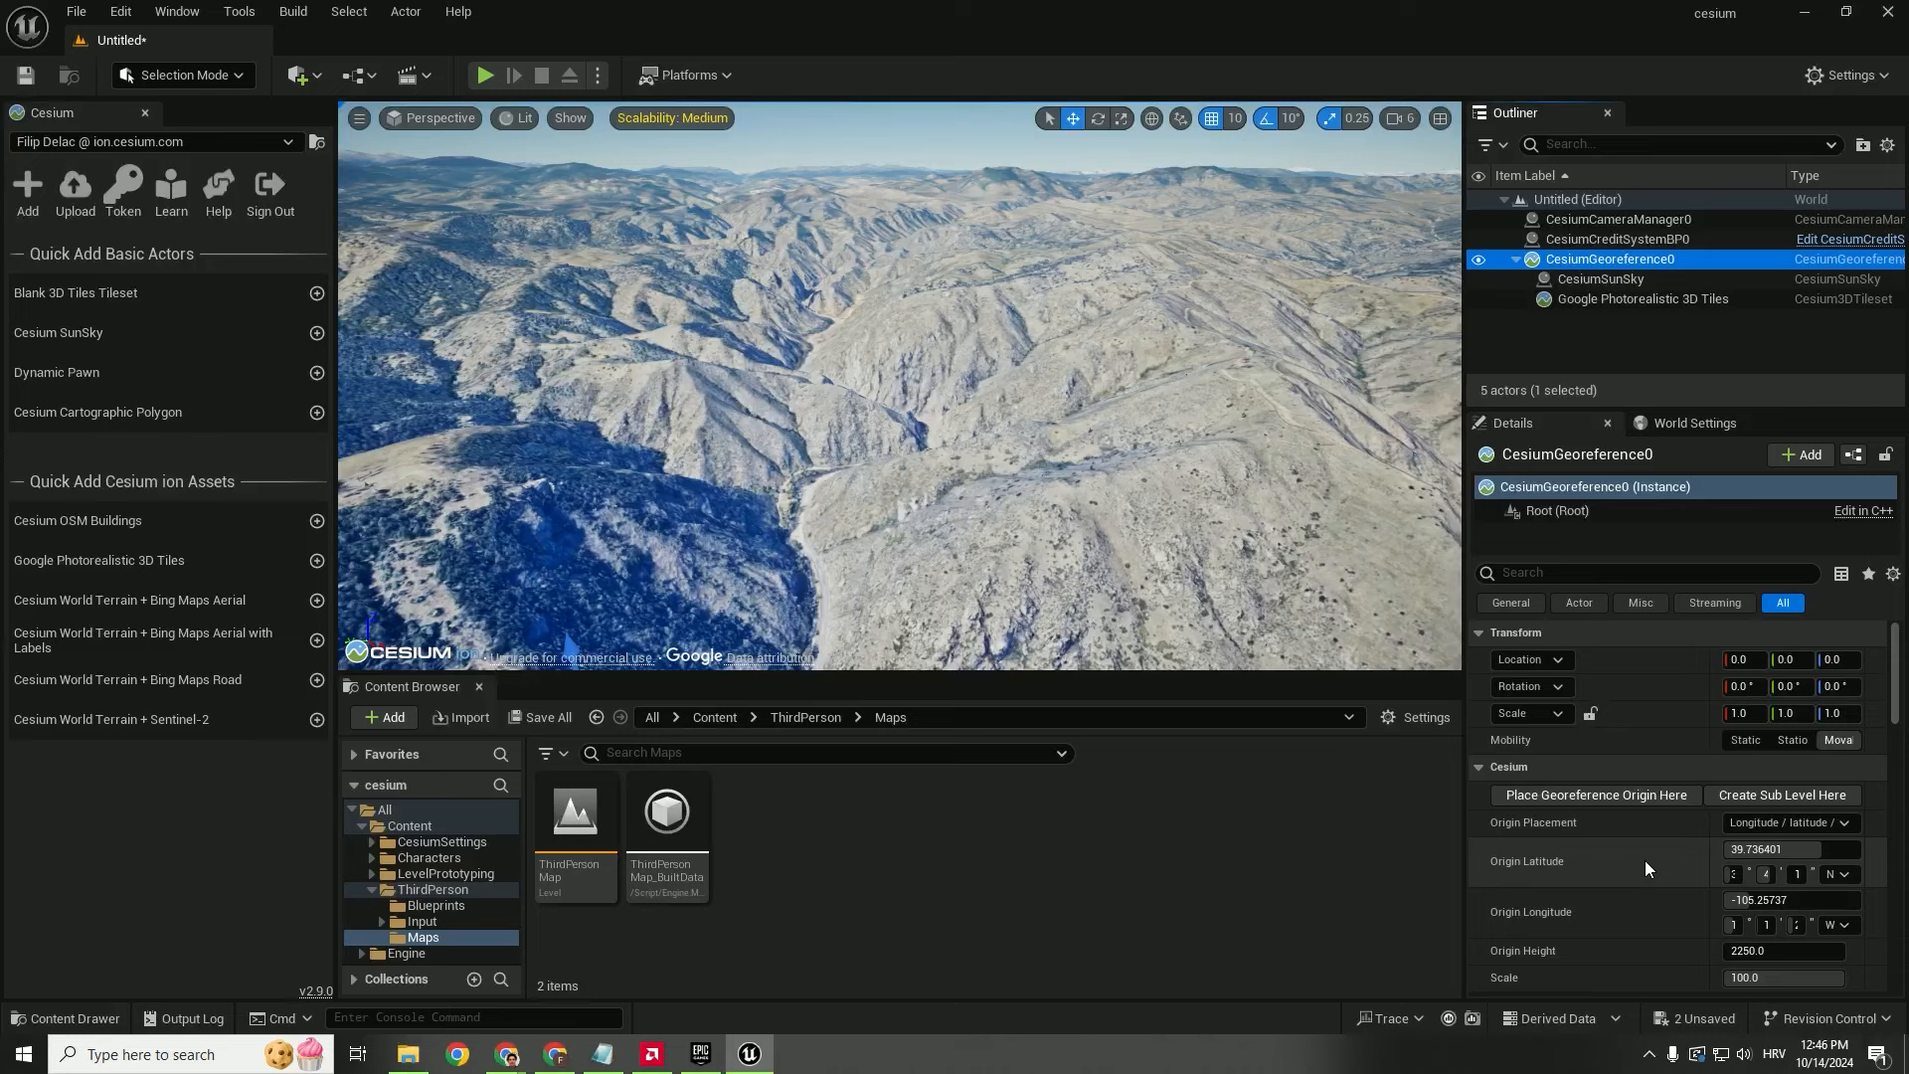
pyautogui.click(1786, 848)
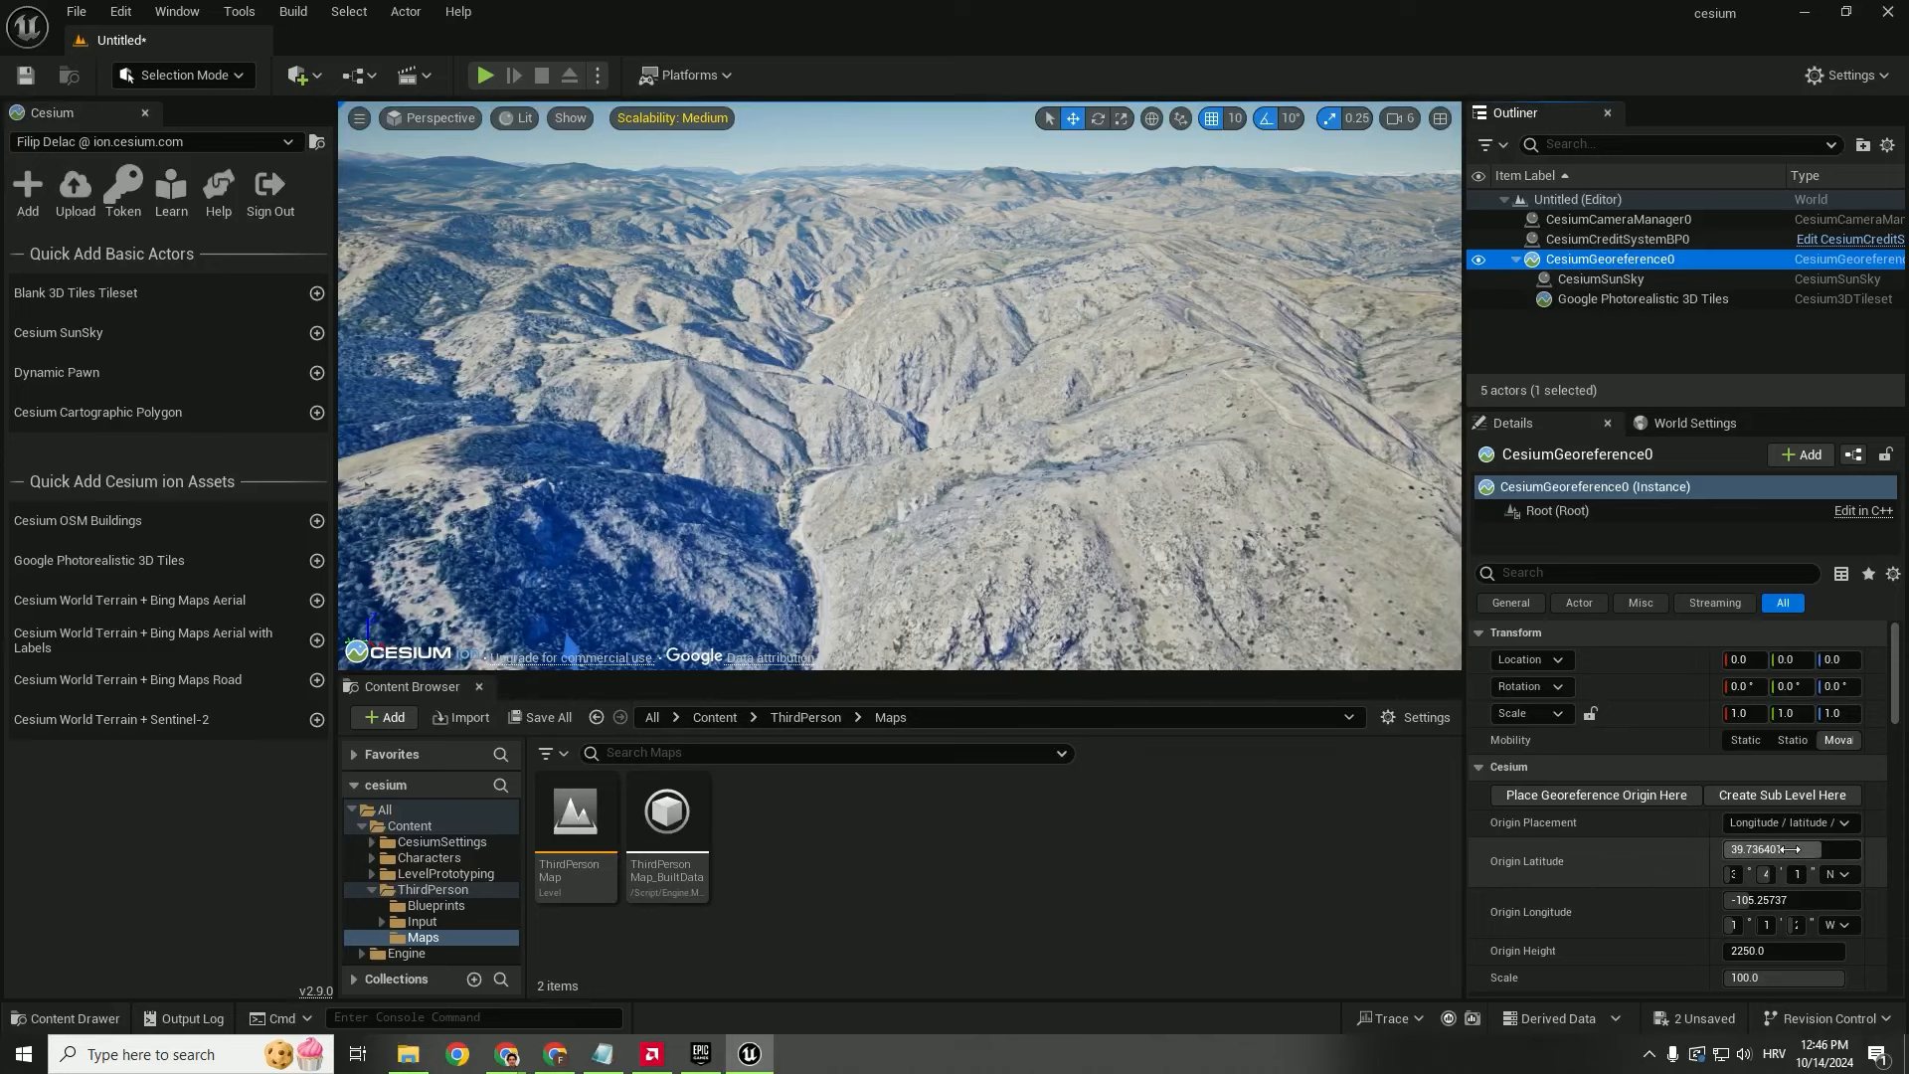